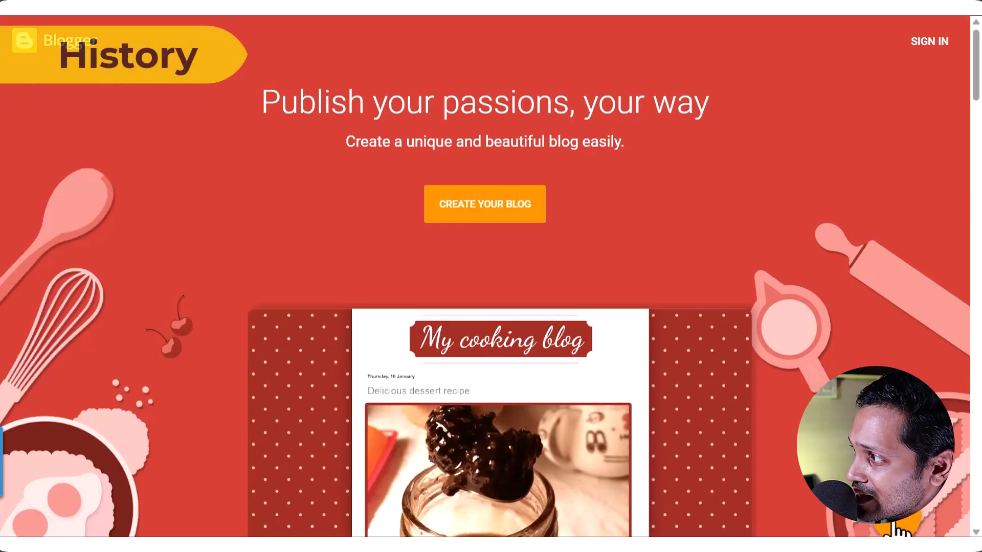
- Scroll the W3Techs monthly CMS trend table and highlight the latest 22 Jun 2023 column showing WordPress near 63%
scroll("down", 3)
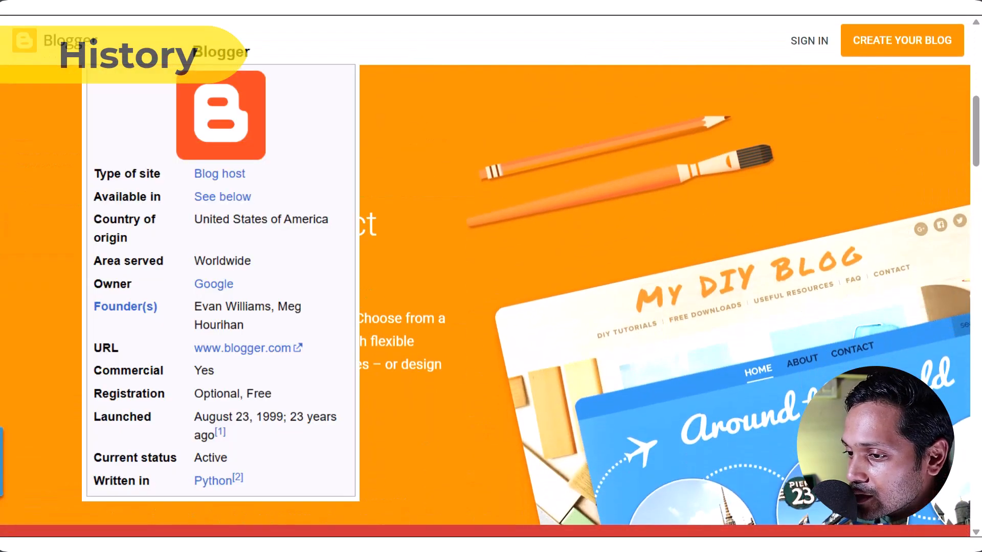
scroll("down", 3)
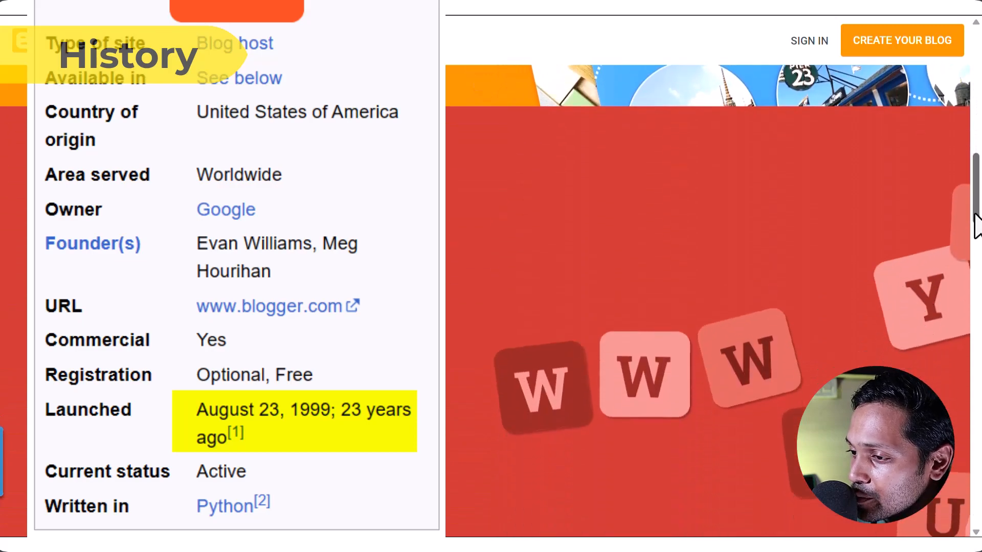
scroll("down", 3)
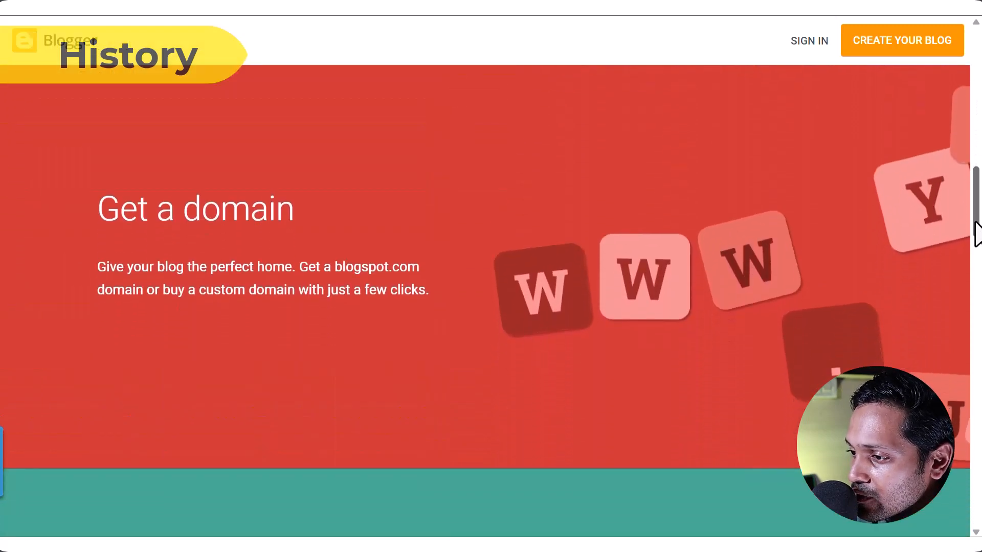
scroll("down", 3)
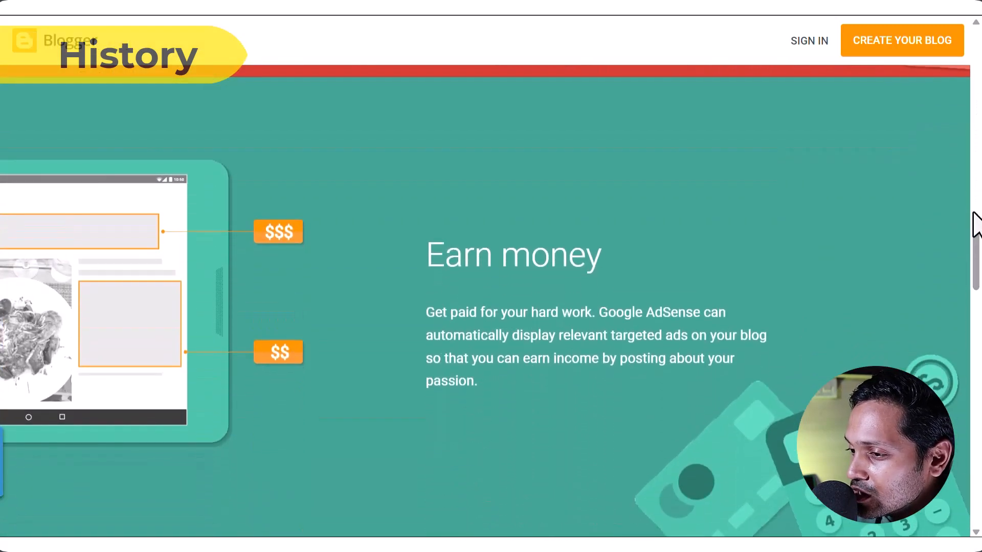
scroll("down", 3)
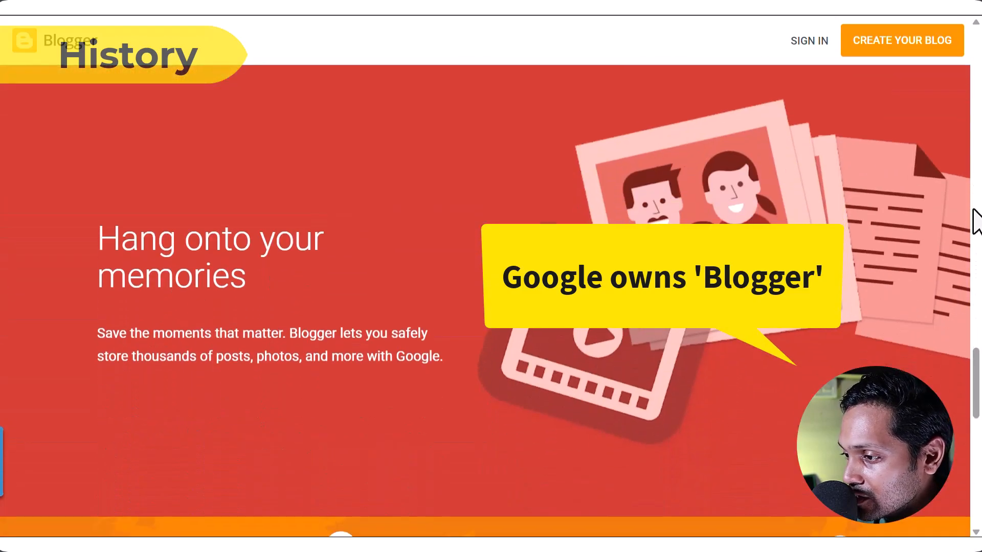
scroll("down", 3)
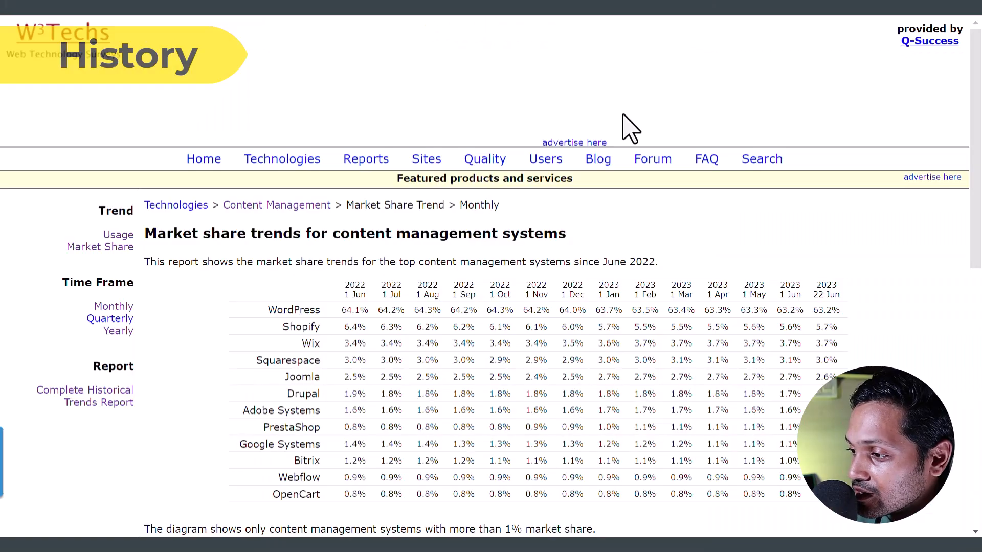
double_click(294, 309)
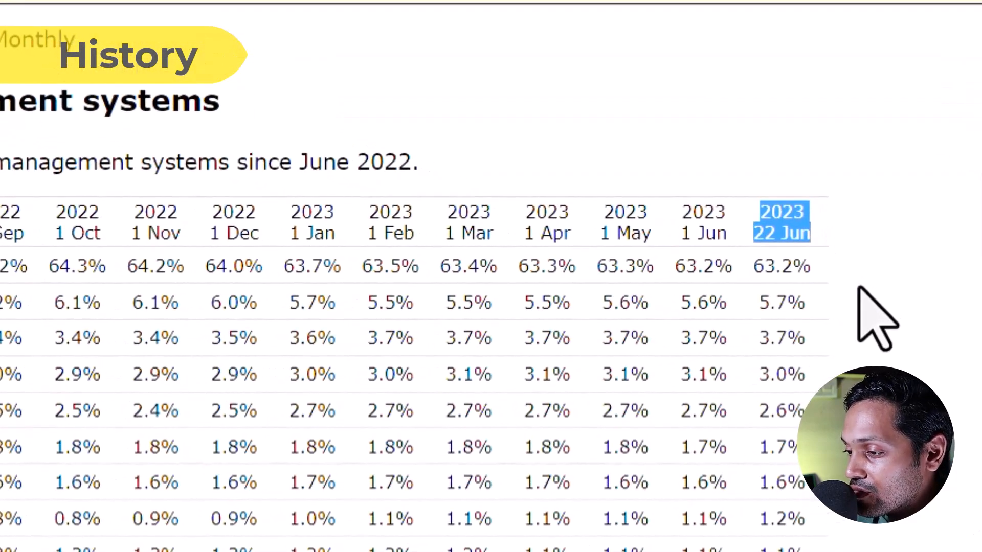
left_click(782, 266)
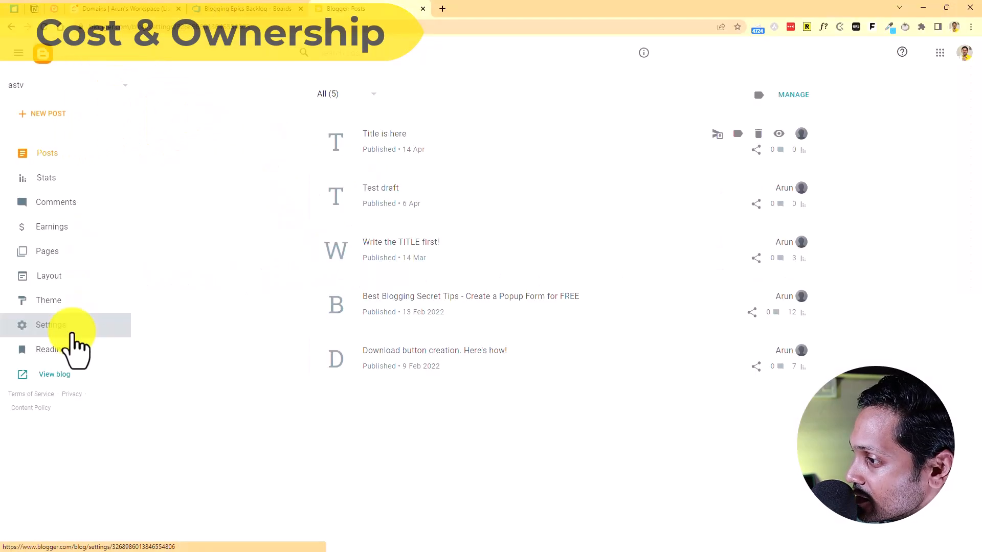
- Go to the blog's Settings and view the Publishing section's custom domain option
left_click(50, 326)
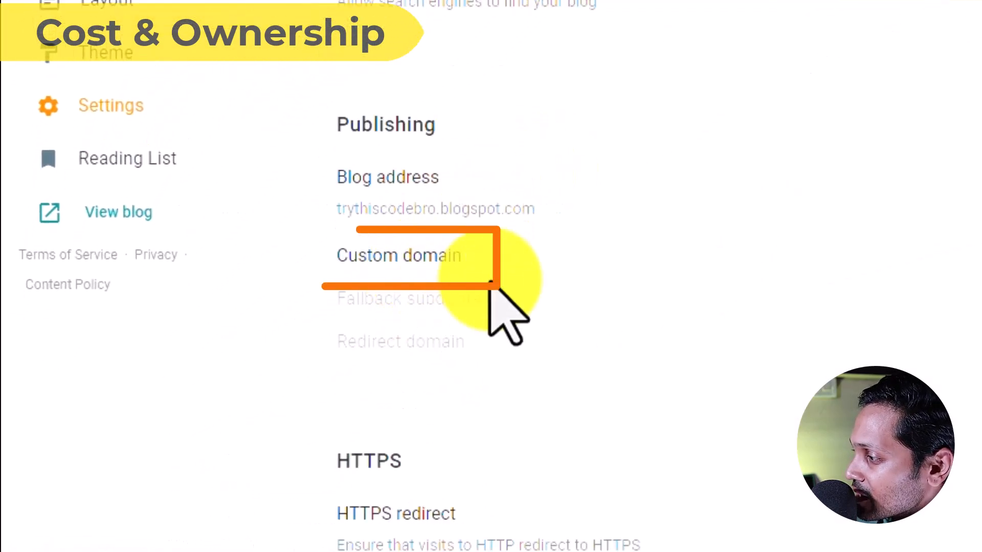
left_click(398, 255)
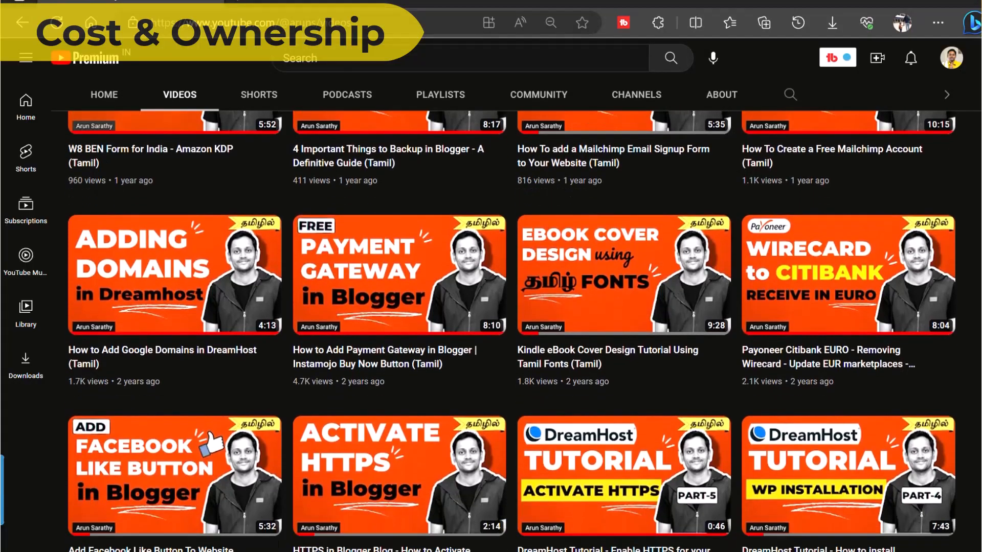
- Scroll the channel's Videos tab down to the web hosting purchase tutorial
scroll("down", 3)
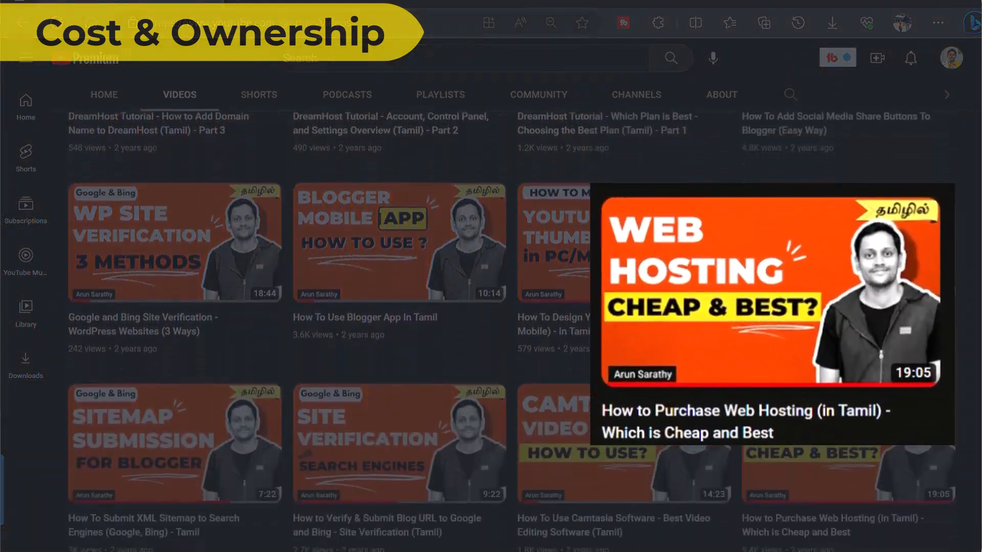
scroll("down", 3)
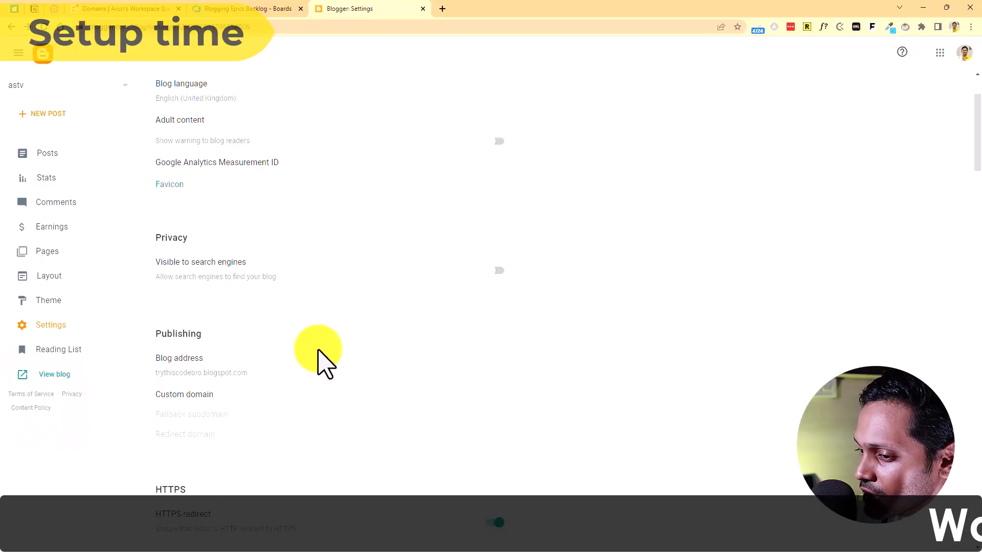
mouse_move(314, 345)
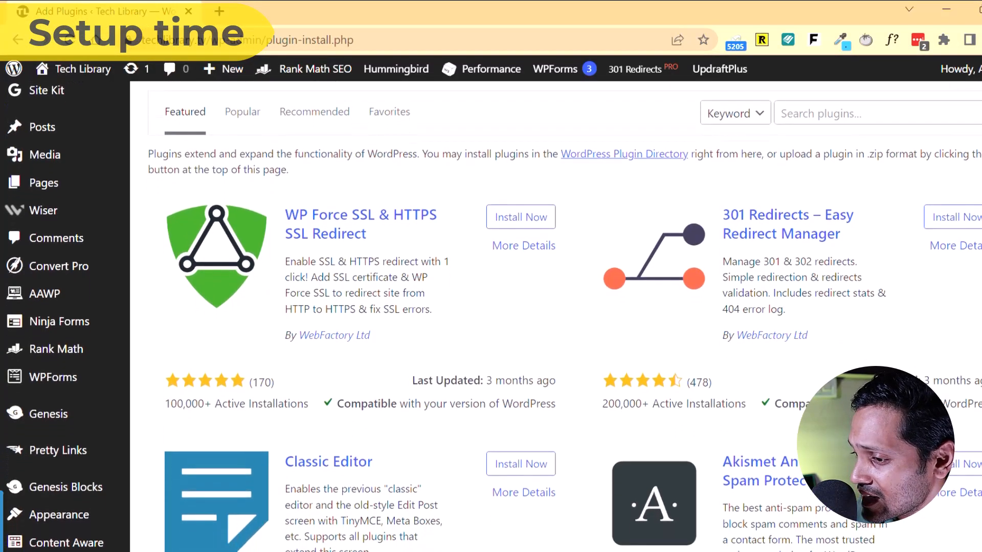
scroll("down", 3)
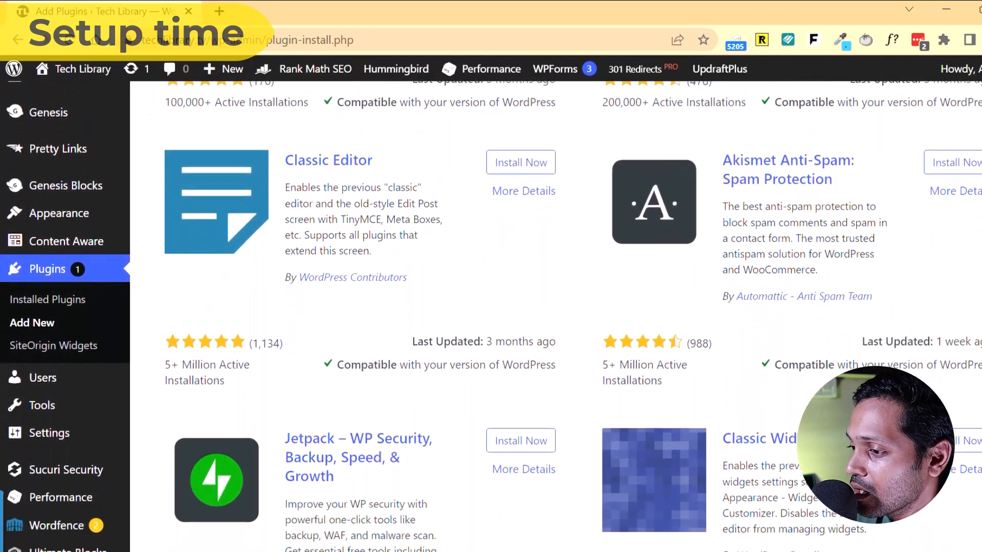
scroll("down", 3)
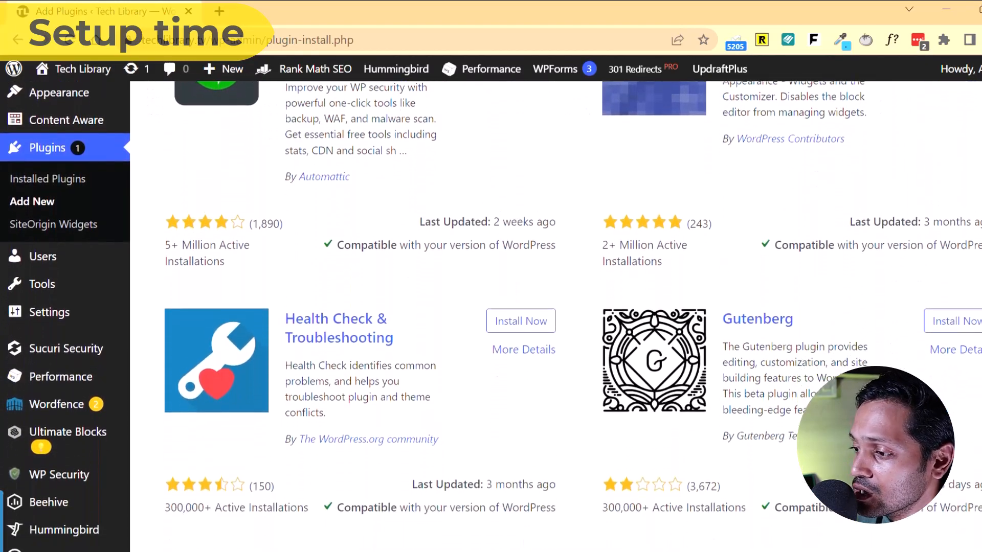
scroll("down", 3)
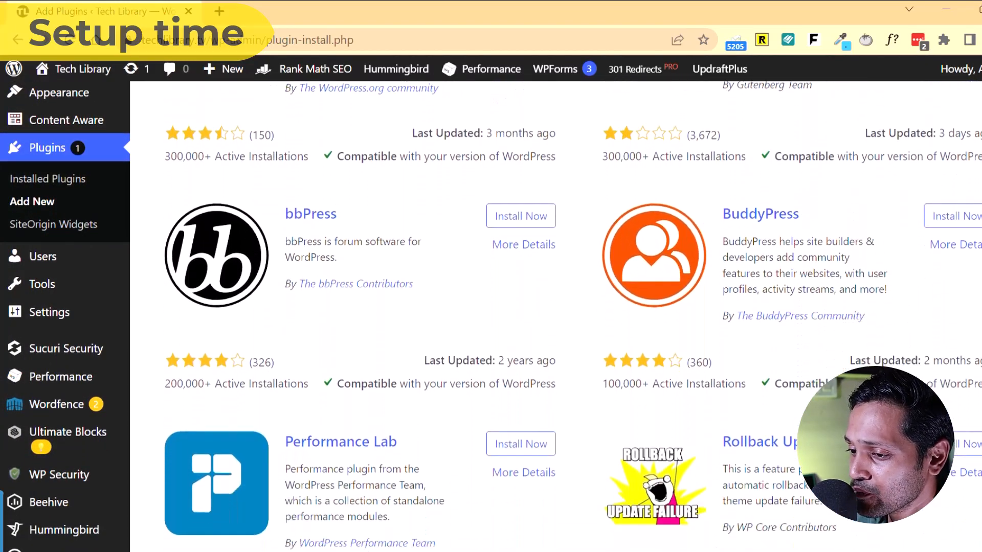
scroll("down", 3)
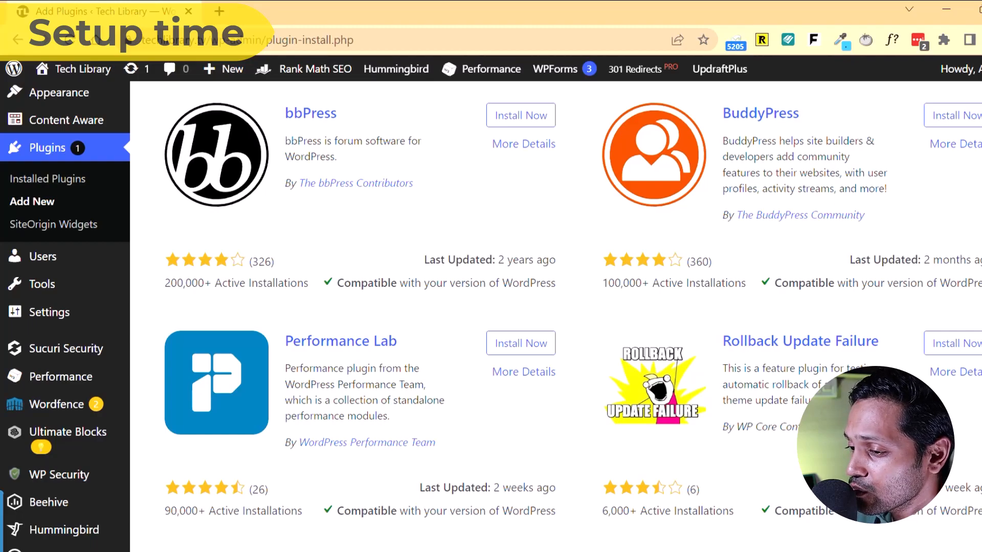
scroll("down", 3)
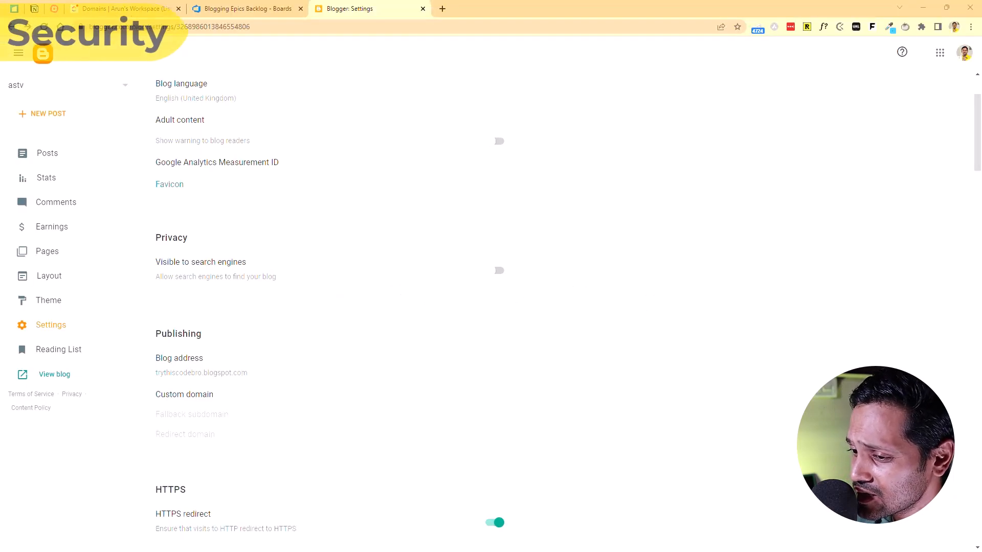
scroll("down", 3)
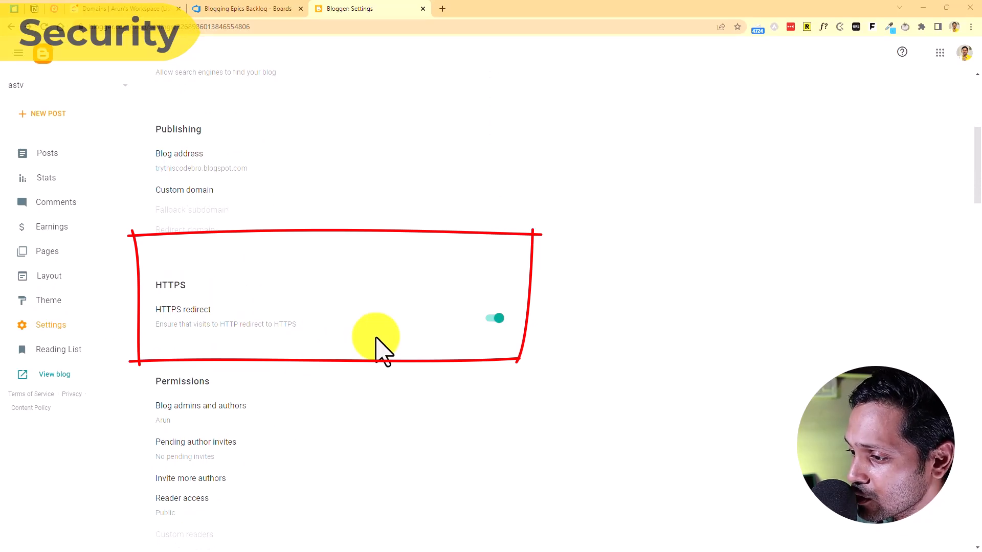
left_click(605, 8)
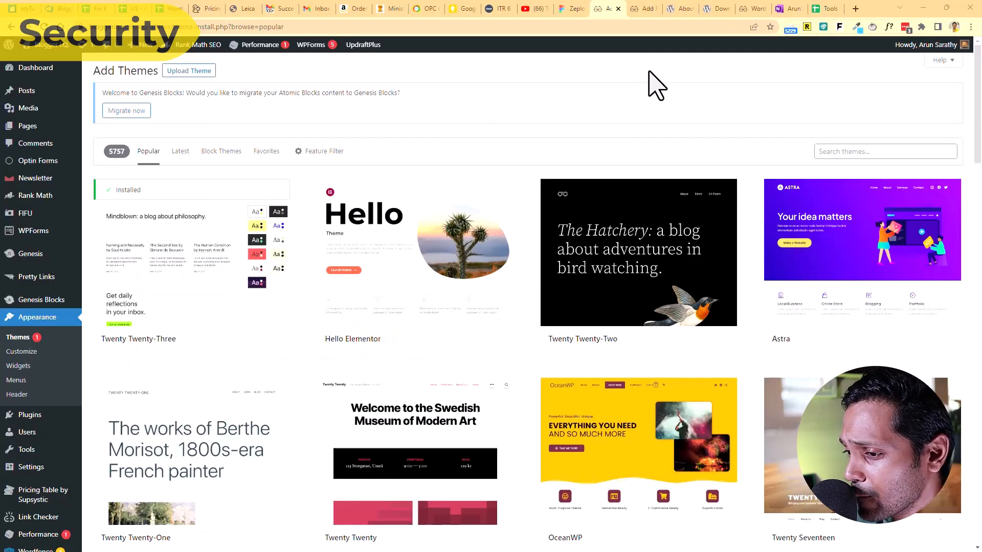
- Leave the Add New theme page for the make.wordpress.org core handbook About tab
scroll("down", 3)
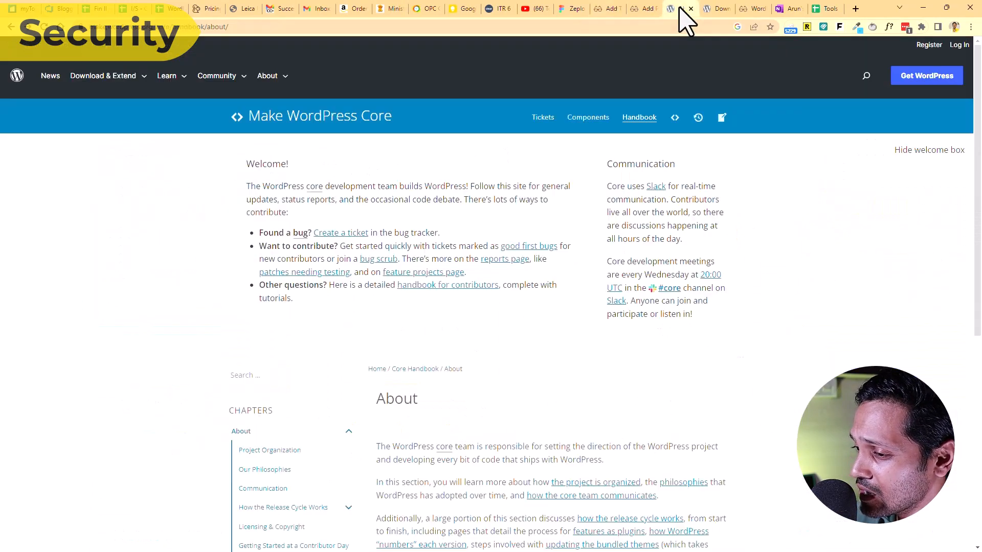
left_click(679, 9)
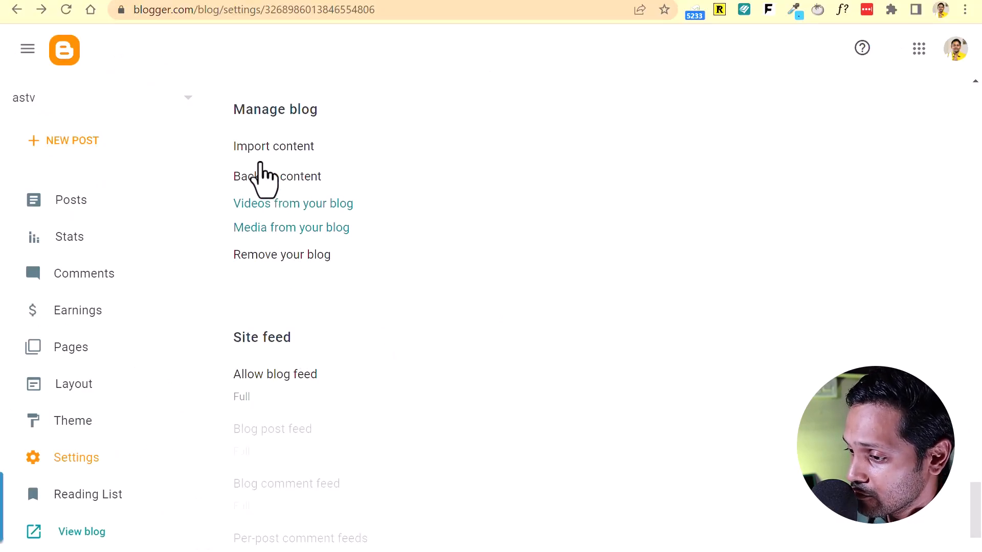
- Bring up the Import content dialog under Manage blog, then dismiss it without importing
left_click(274, 146)
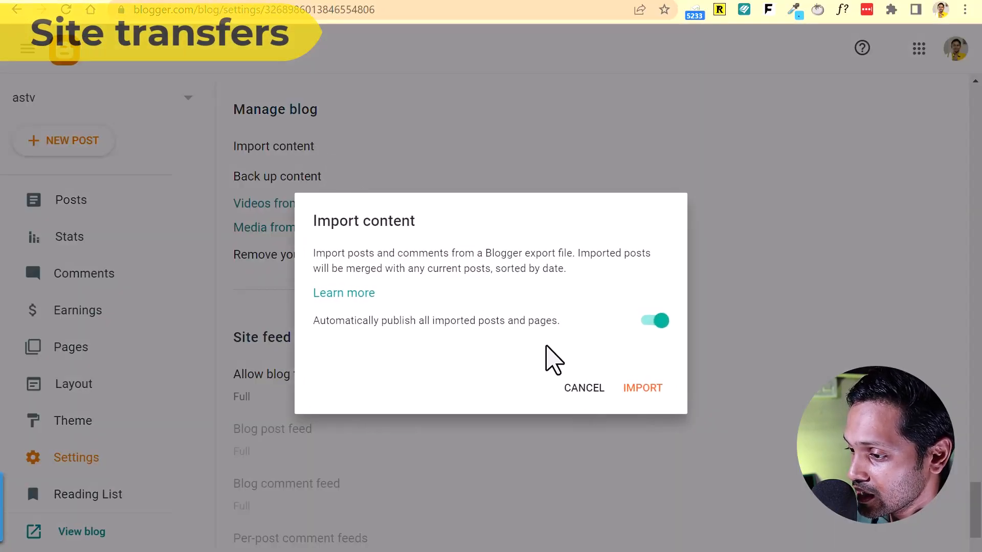
left_click(583, 387)
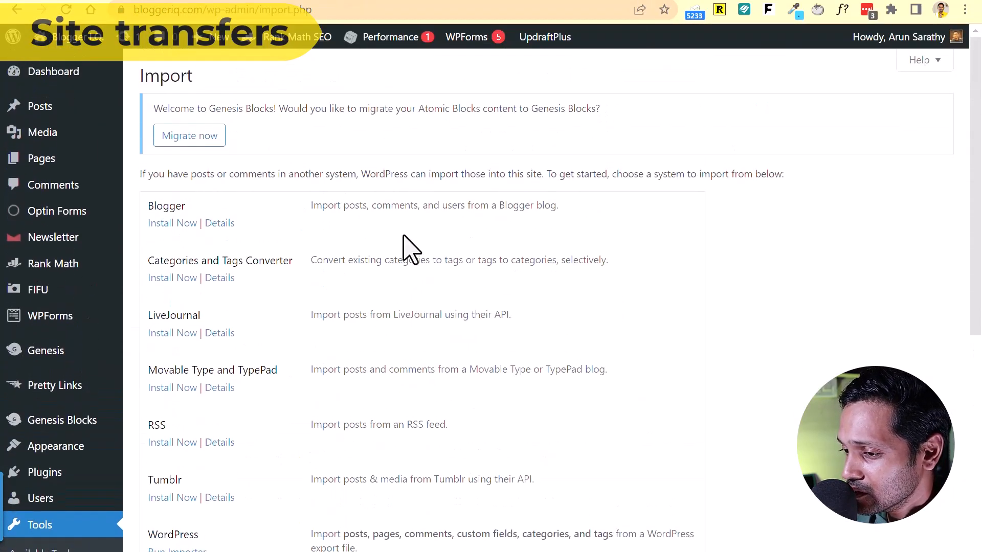
- Move from the Tools Import page to the Tools Export page for downloading content as XML
left_click_drag(328, 204, 549, 205)
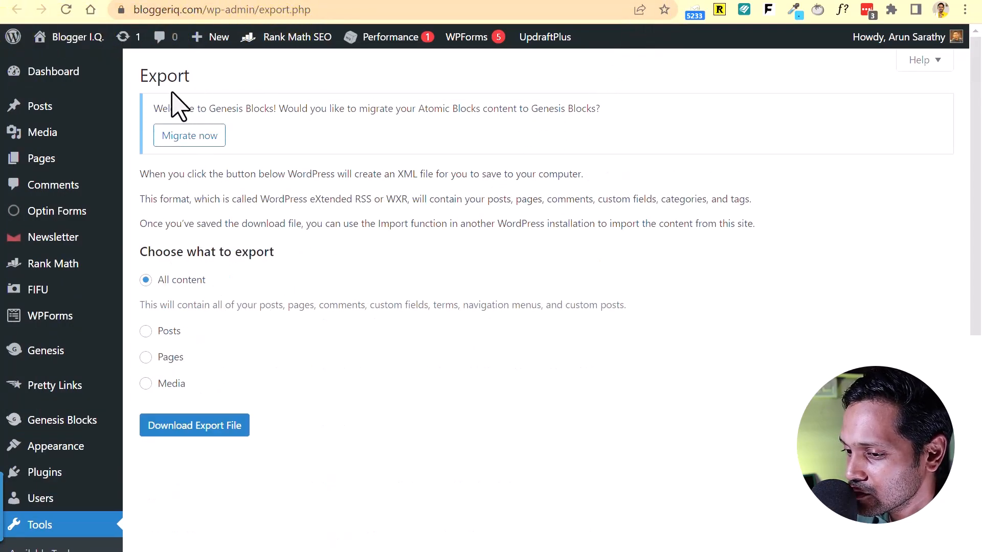
left_click(369, 9)
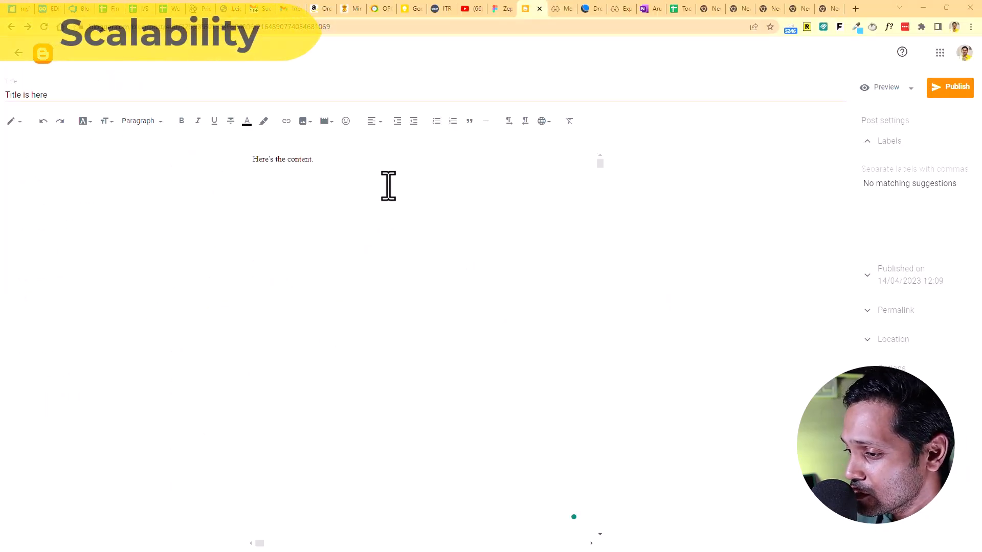
mouse_move(304, 120)
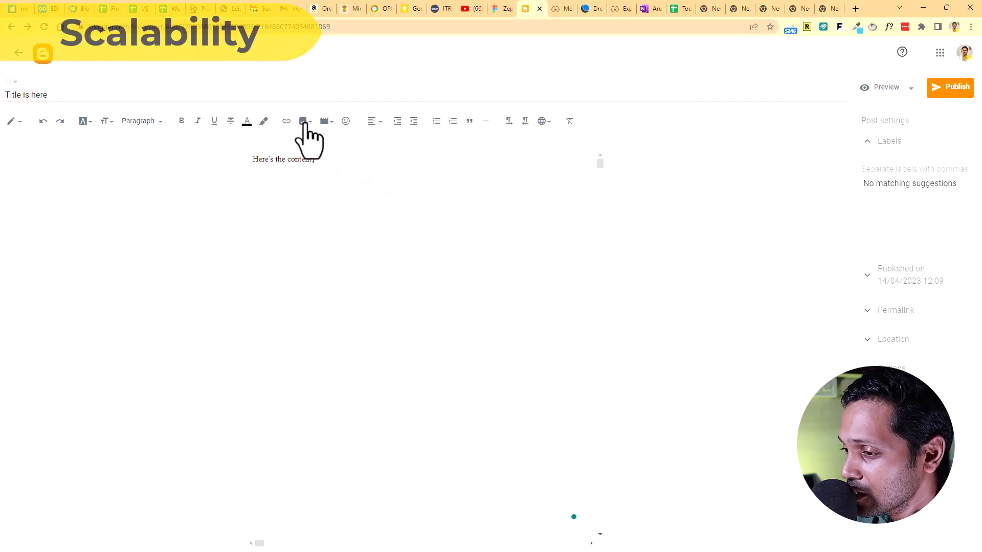
- In the post editor, browse the blog's few already-uploaded images in the image picker, then leave the post
left_click(303, 121)
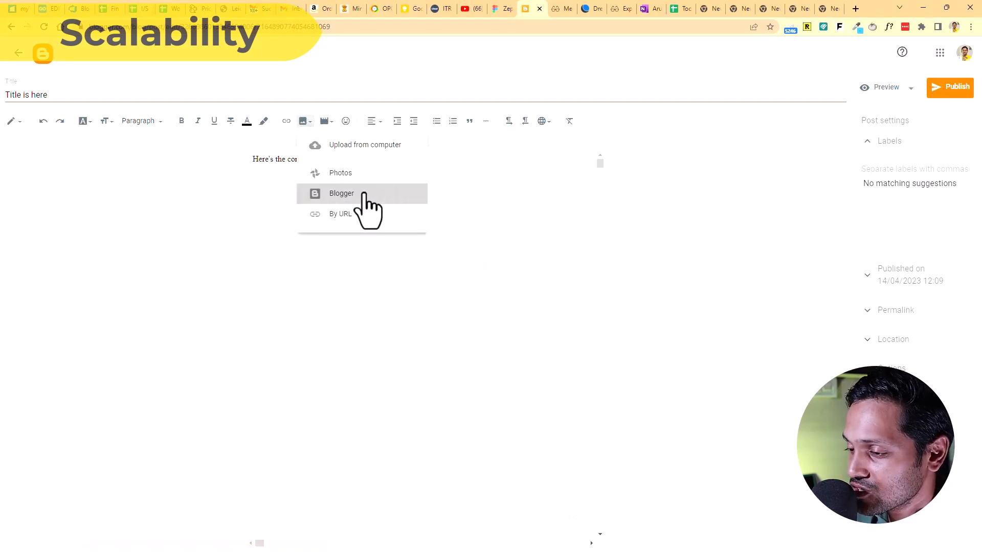
left_click(342, 193)
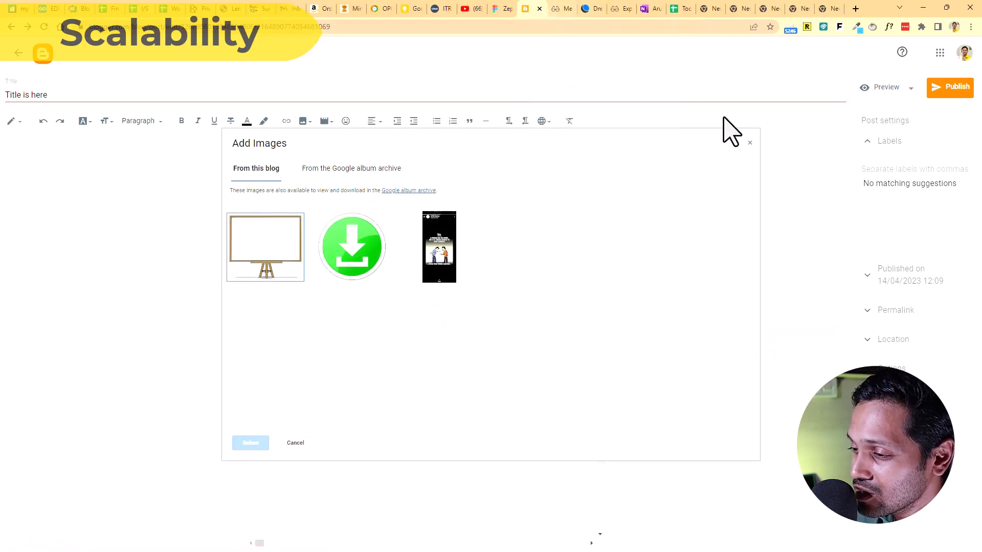
left_click(294, 442)
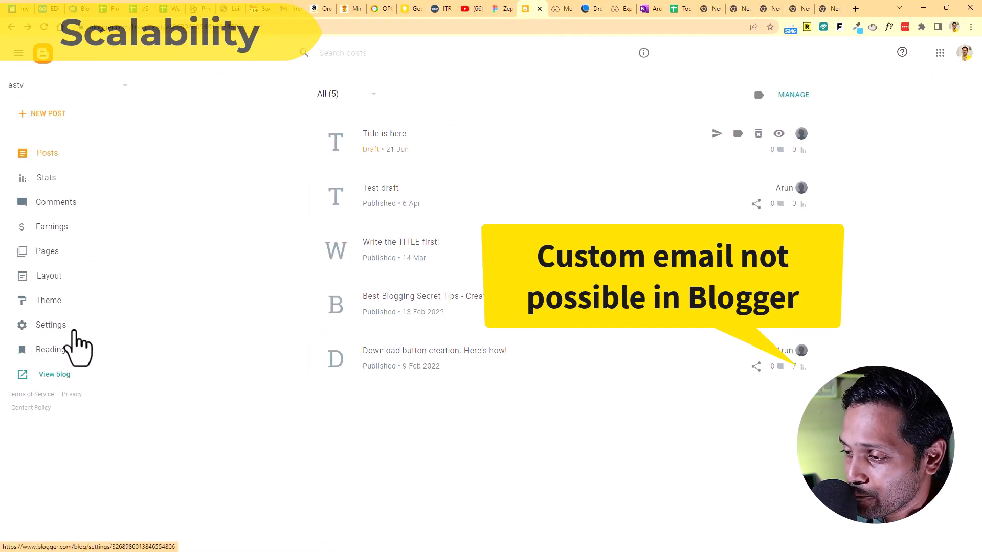
- Return to the blog's Settings and scroll toward the Comments and Email sections
left_click(51, 325)
type("ema")
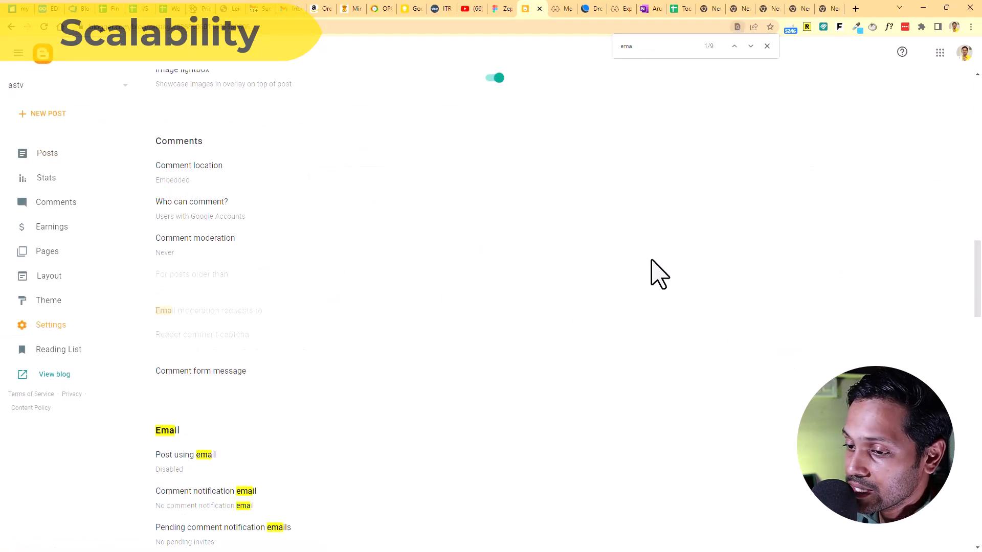
left_click(767, 46)
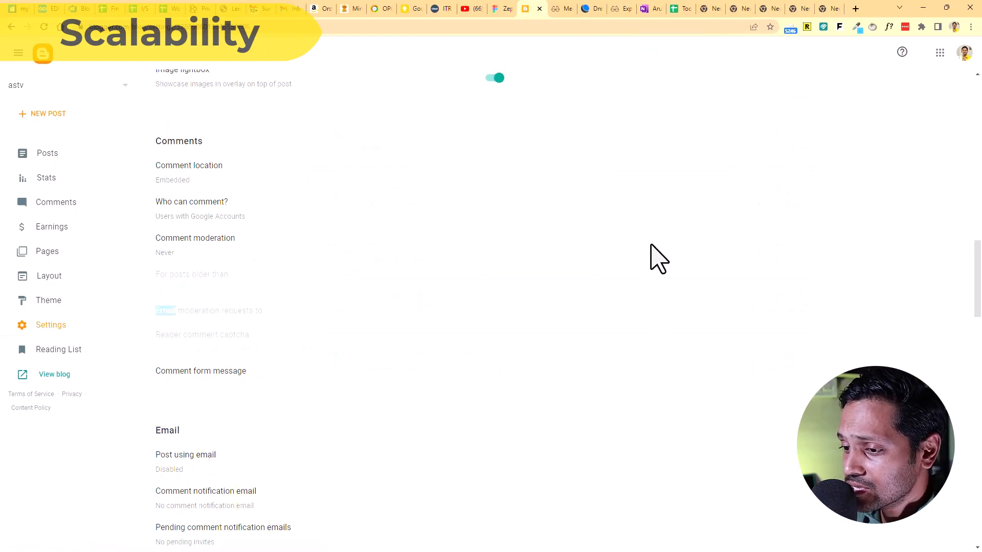
scroll("down", 3)
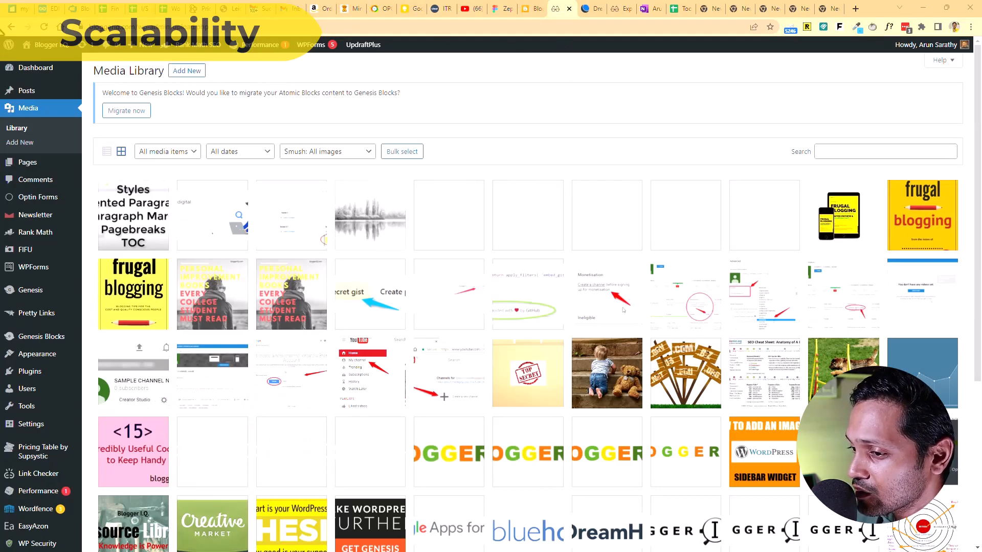
- View the WordPress Media Library tab, then switch to DreamHost's Manage Email page
left_click(82, 9)
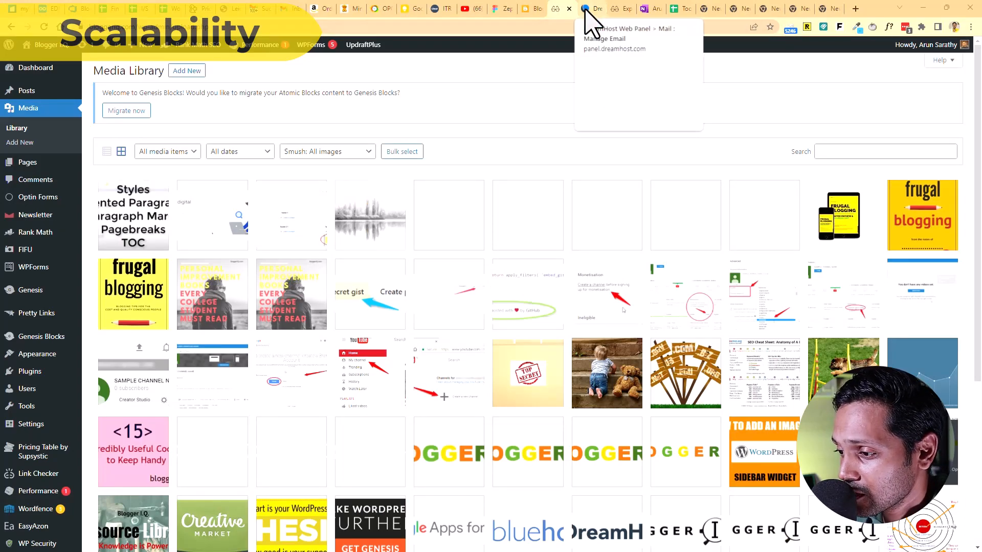
left_click(593, 8)
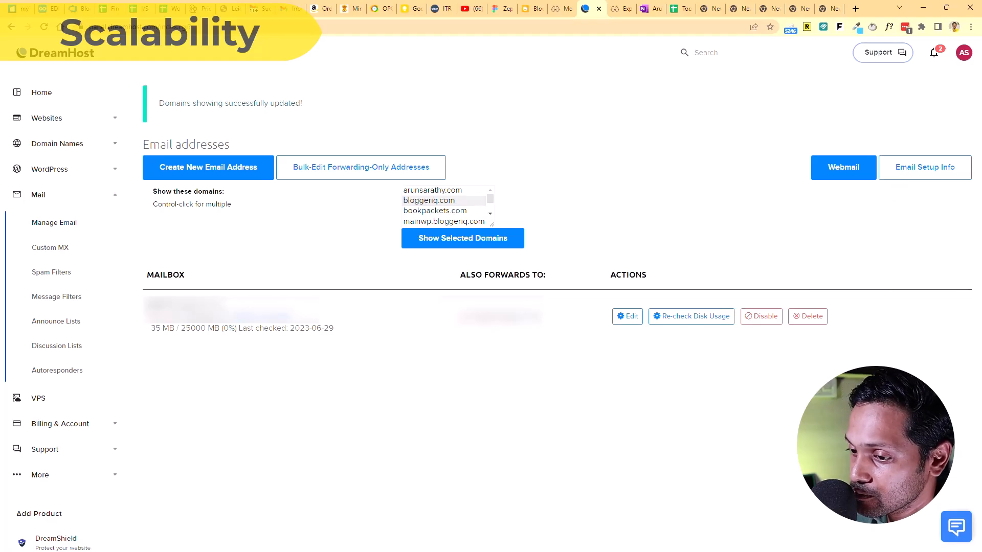
- Switch from DreamHost's mailbox list back to the Blogger Settings tab
left_click(531, 8)
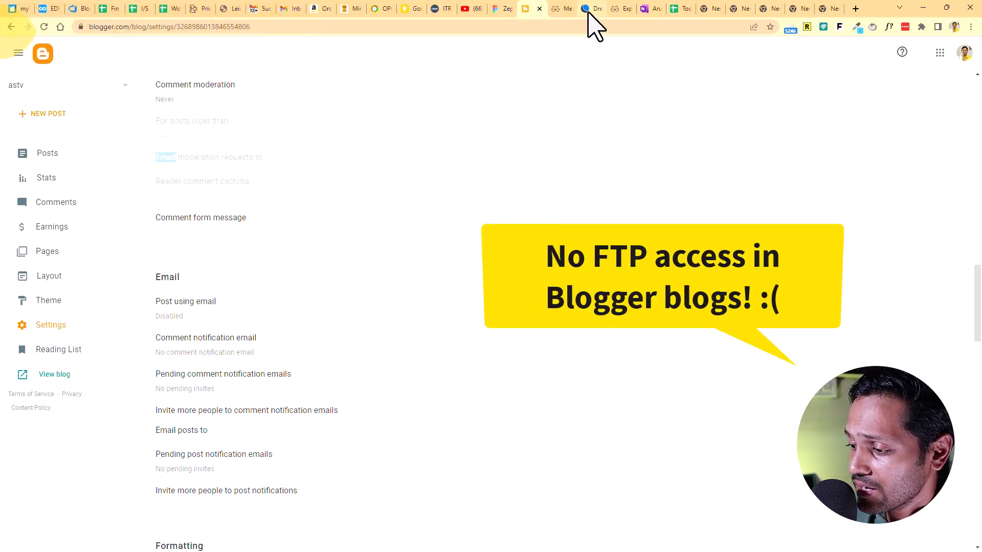
- Bring Blogger's Privacy and Publishing settings with the custom domain option back into view
left_click(591, 8)
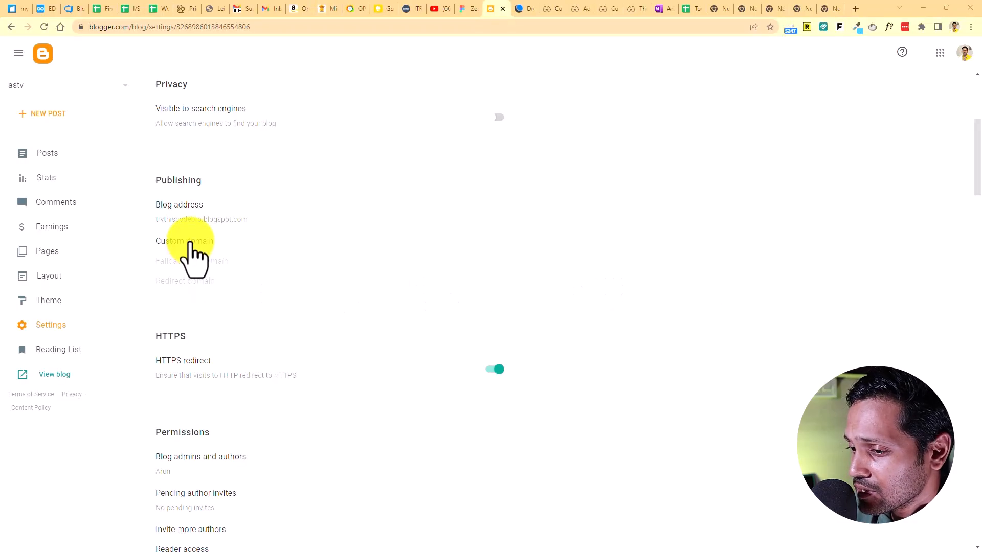
left_click(184, 241)
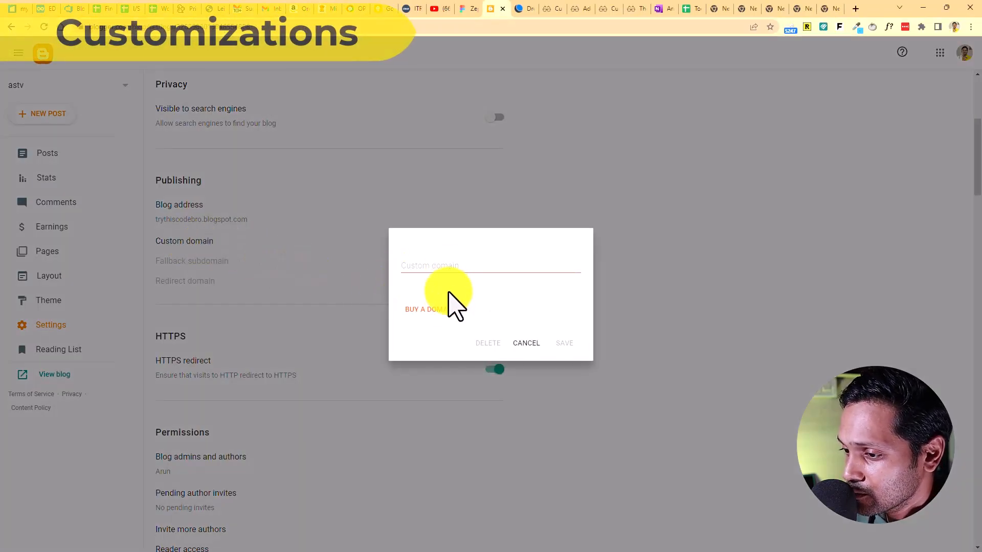
left_click(526, 343)
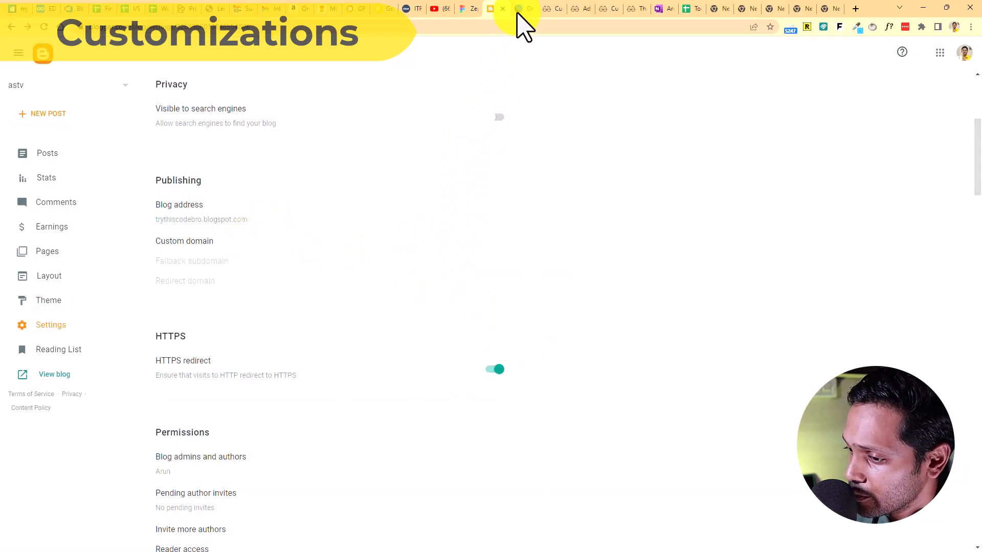
left_click(498, 9)
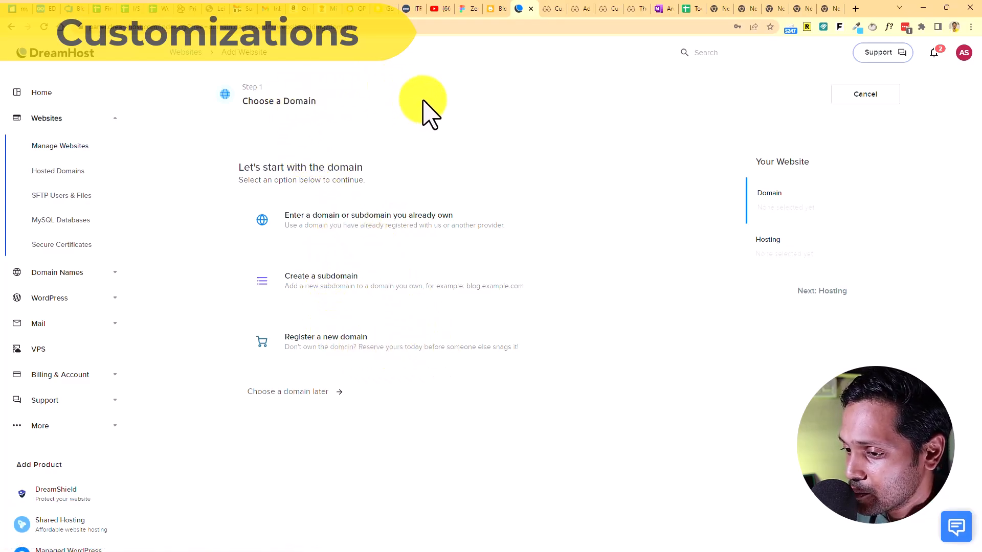
mouse_move(540, 182)
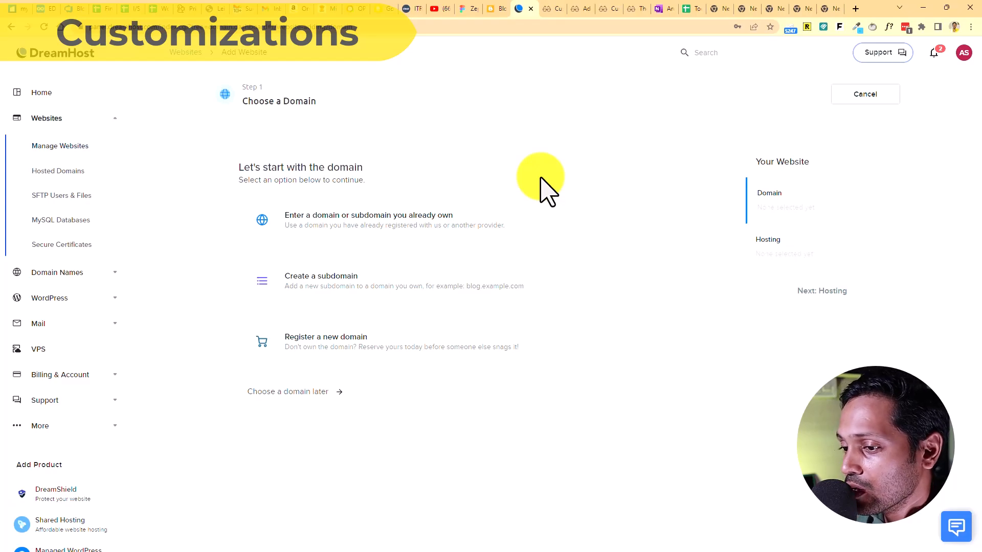
left_click(351, 10)
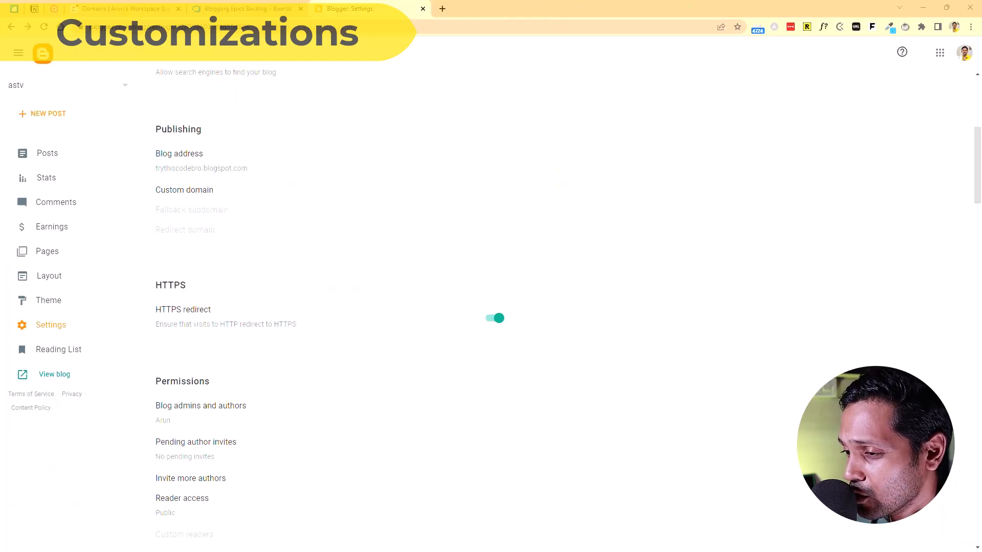
mouse_move(49, 276)
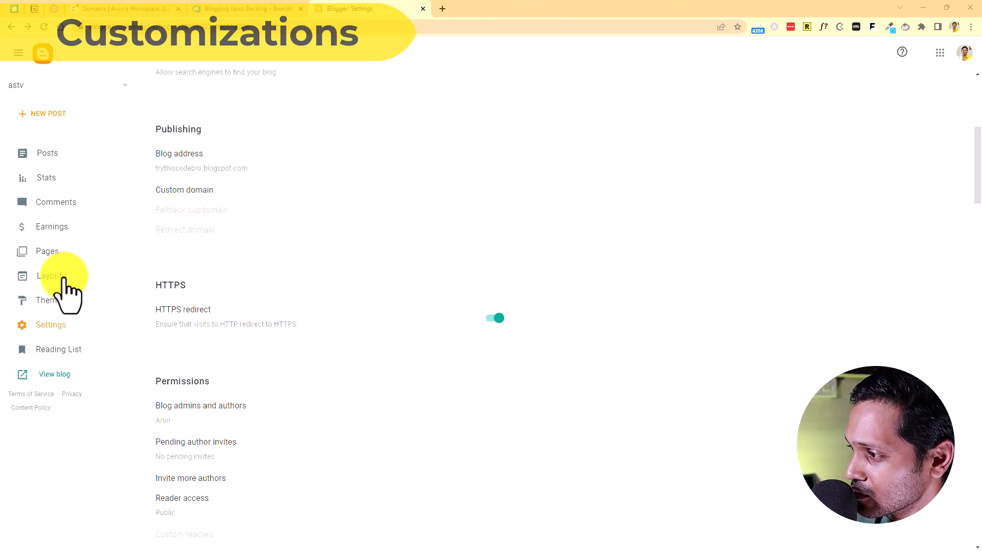
- View Blogger's Layout page with its gadgets and scroll through the arrangement
left_click(49, 276)
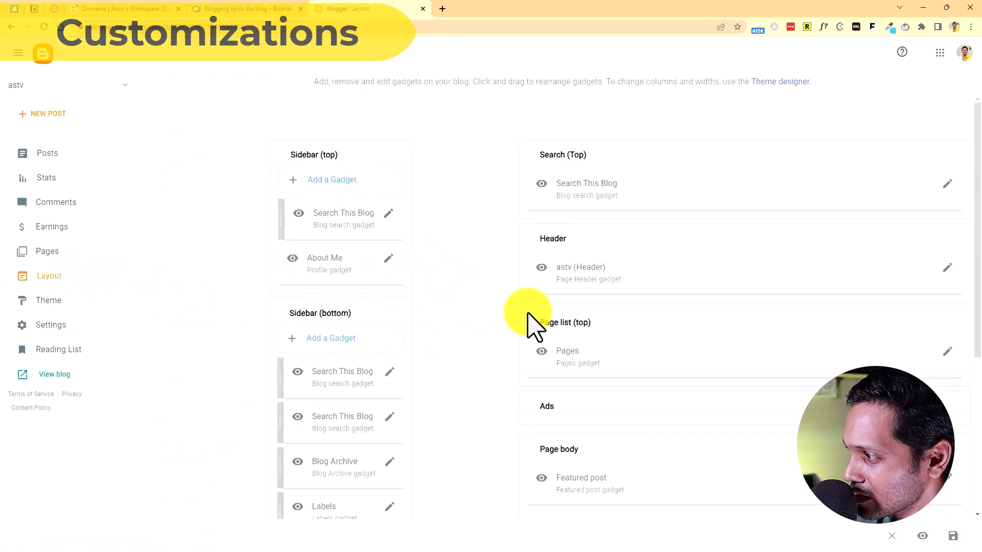
scroll("down", 3)
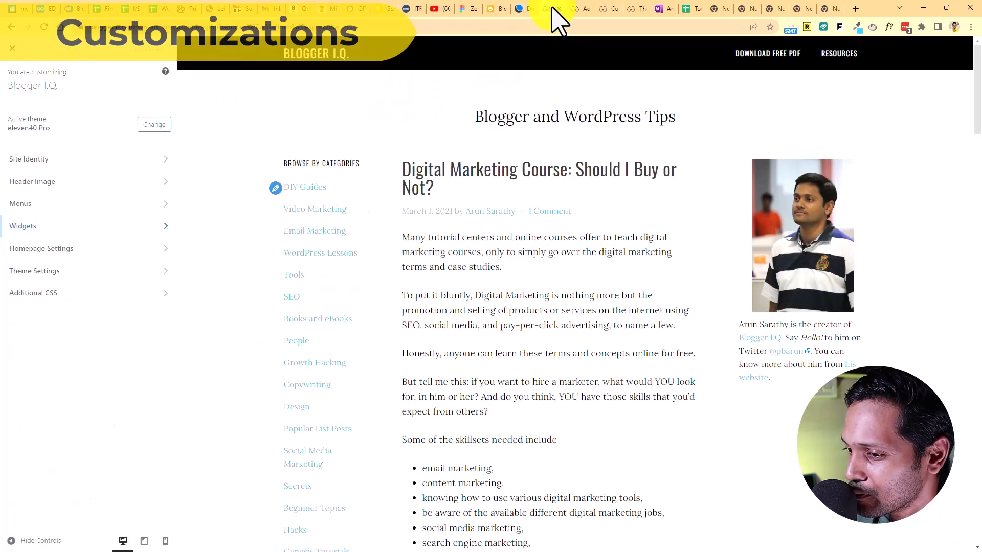
- View the customizer's Widgets panel listing sidebar and footer areas, then return to Blogger's Layout
left_click(23, 225)
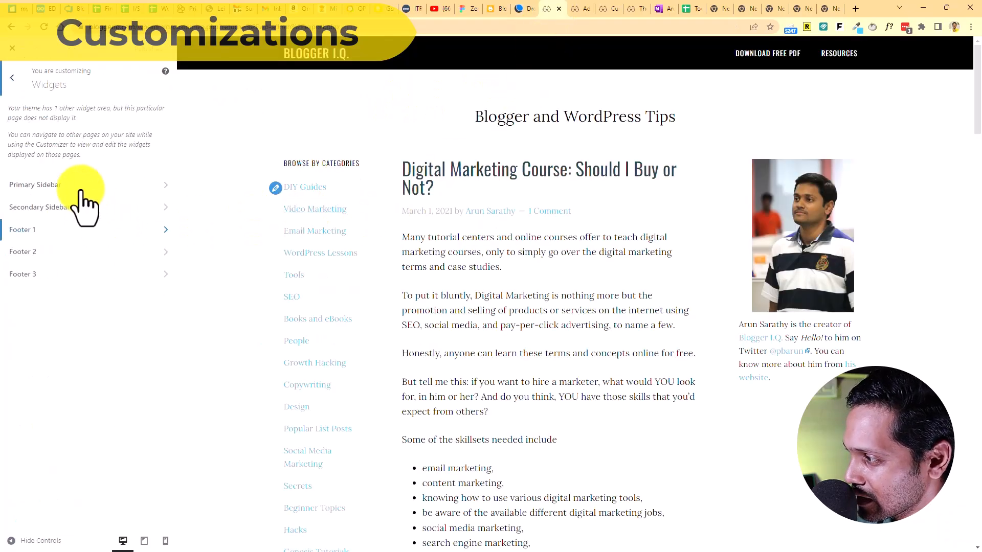
mouse_move(34, 163)
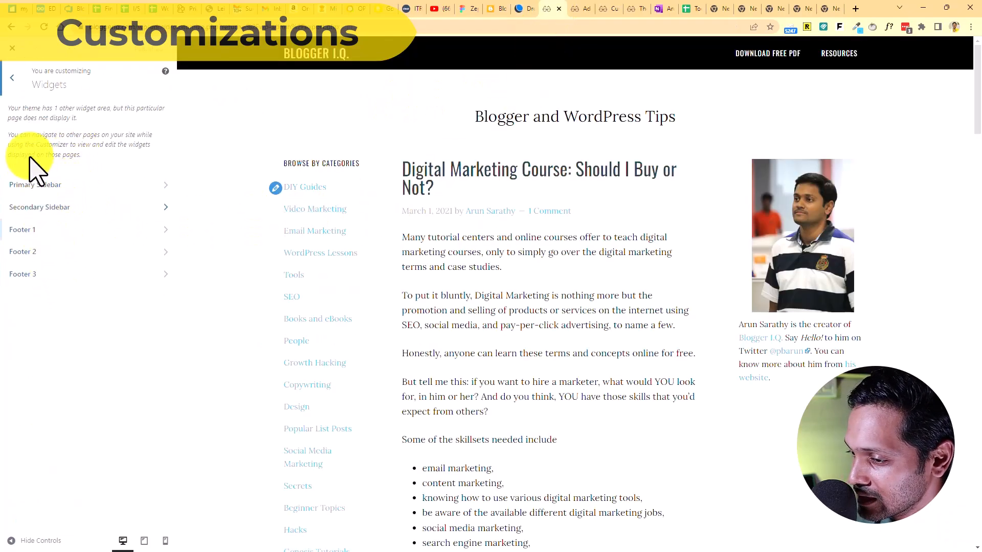
left_click(11, 76)
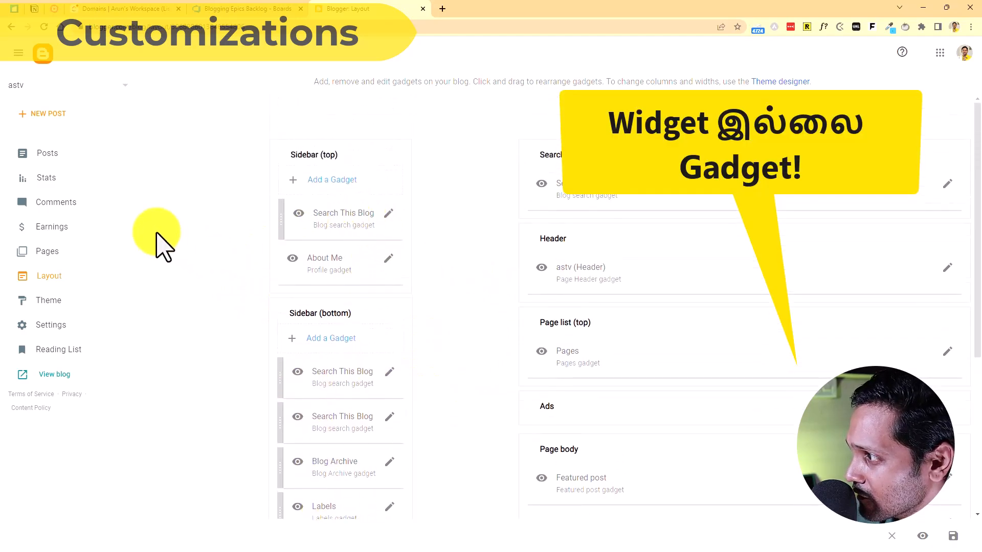
- Review Blogger's gadget layout, then bring up the WordPress Add Plugins page
left_click(331, 180)
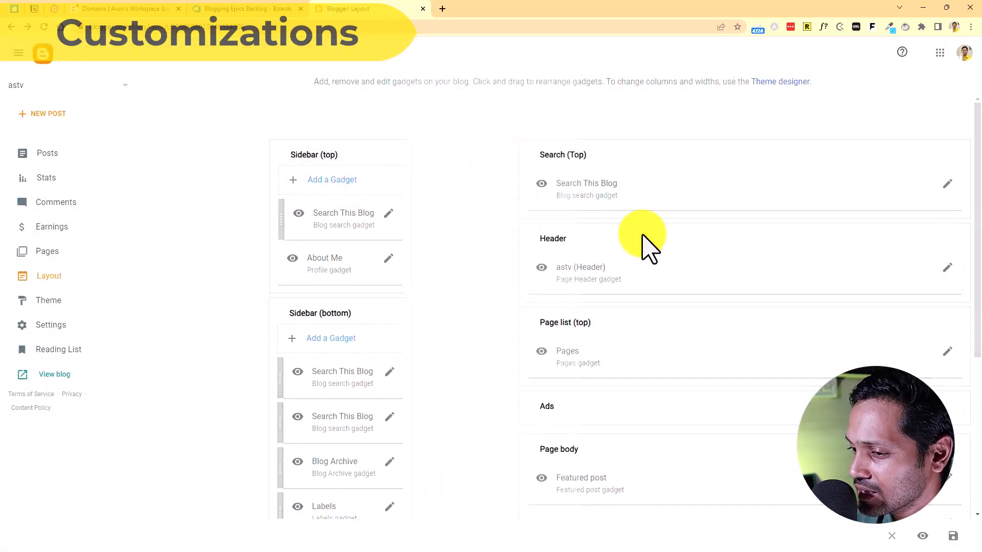
left_click(579, 9)
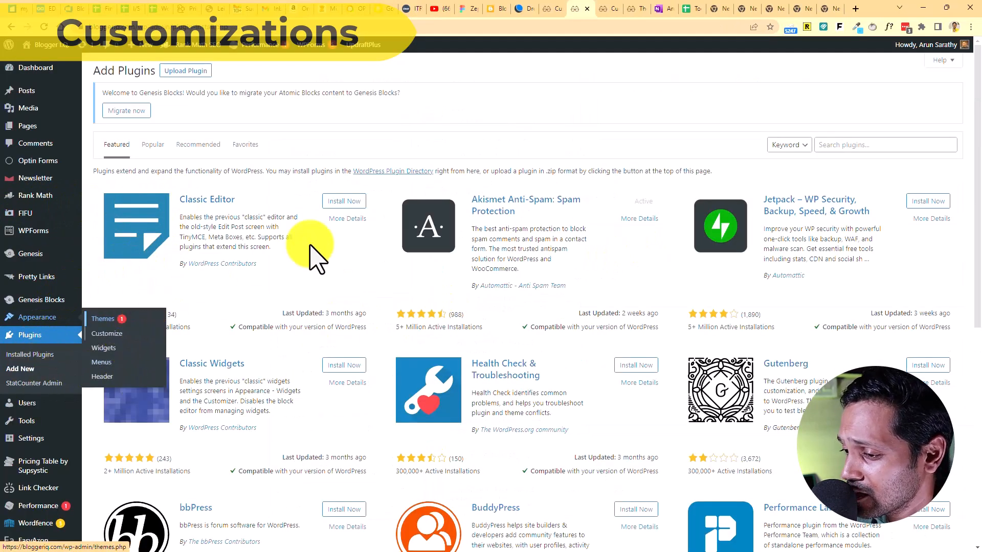
- Show the Popular list on WordPress's Add Plugins page, then return to the Blogger window
scroll("down", 3)
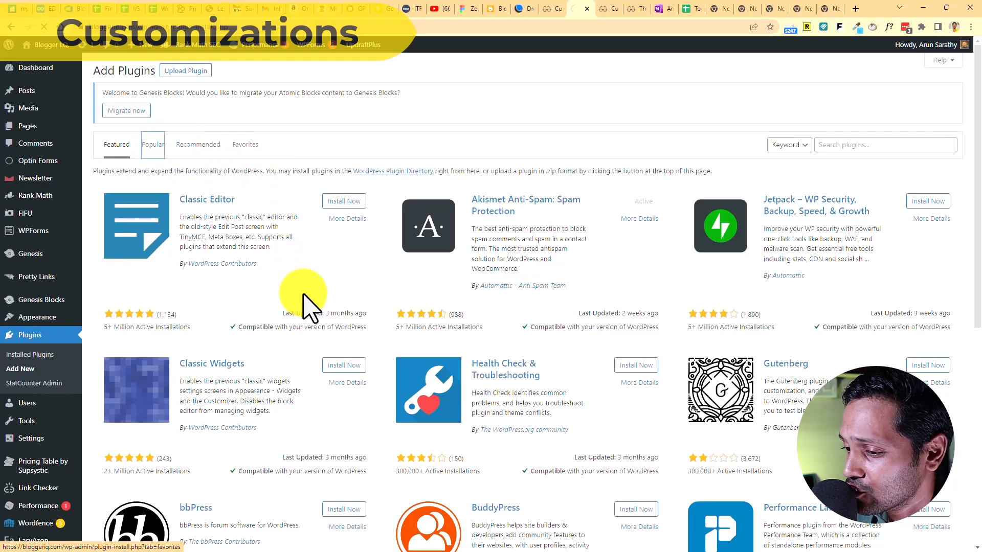
mouse_move(407, 331)
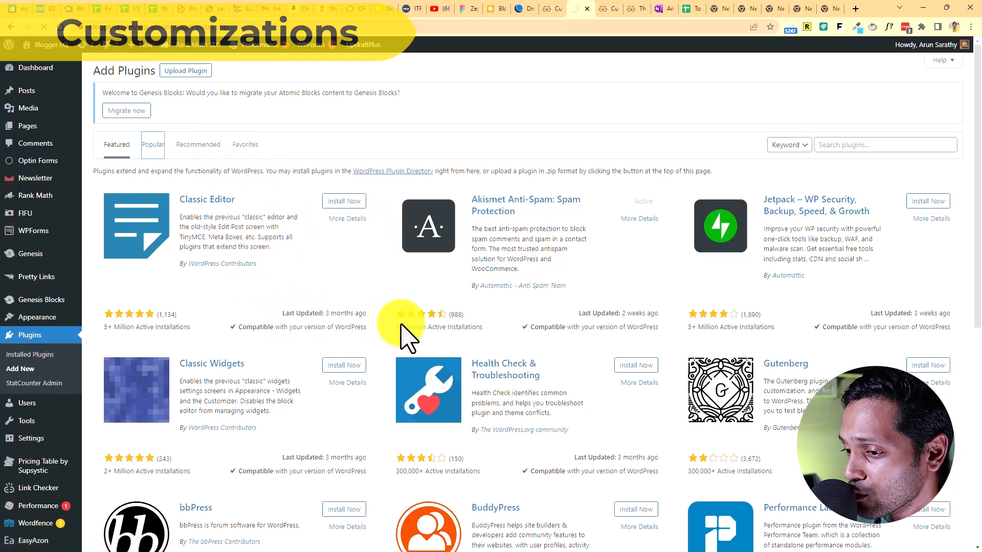
left_click(152, 144)
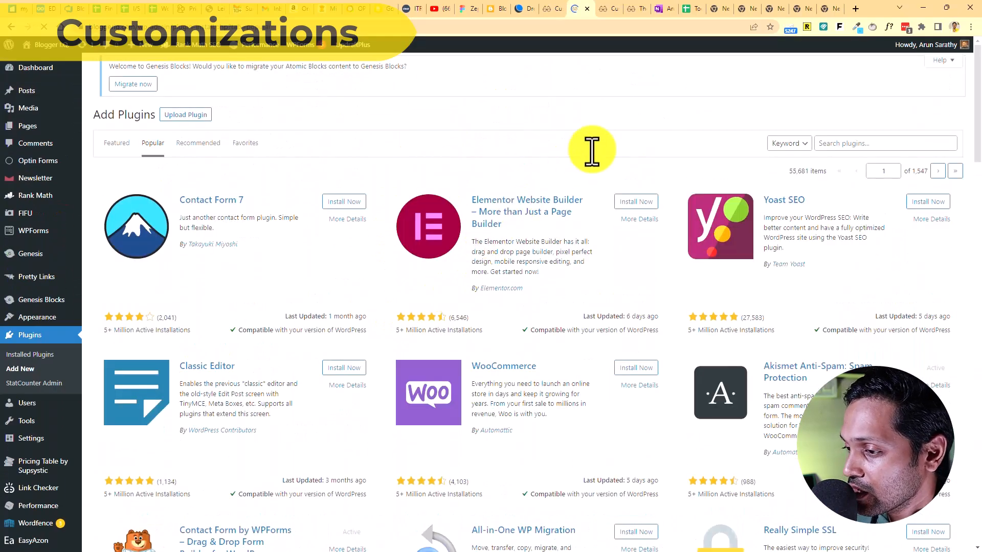
left_click(369, 10)
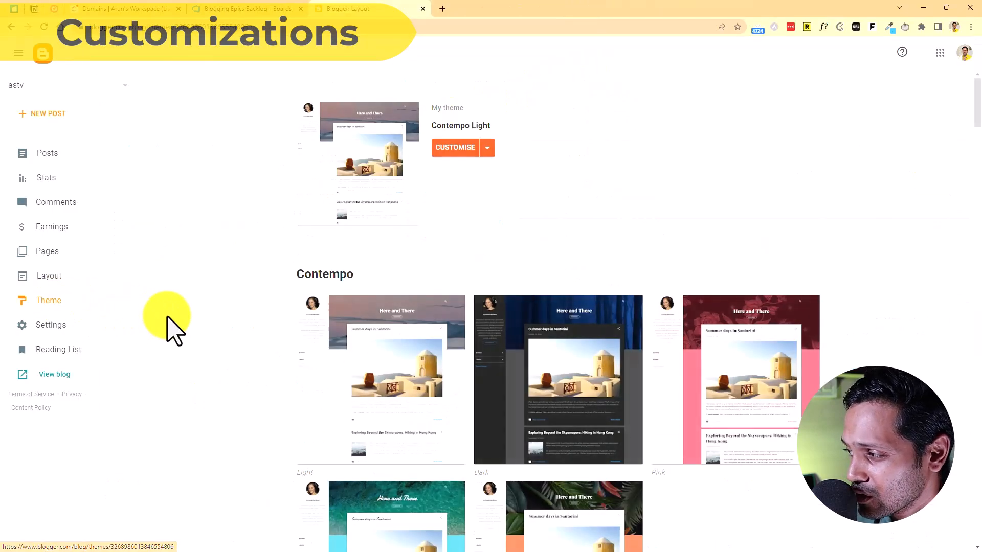
- View Blogger's theme gallery with Contempo Light current, then open the post 'Title is here' for editing
left_click(488, 148)
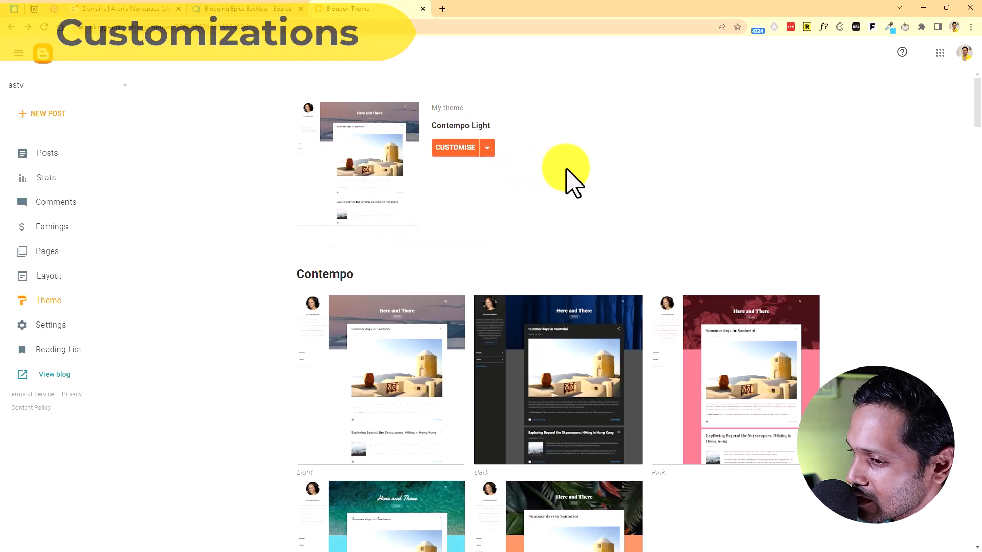
mouse_move(104, 260)
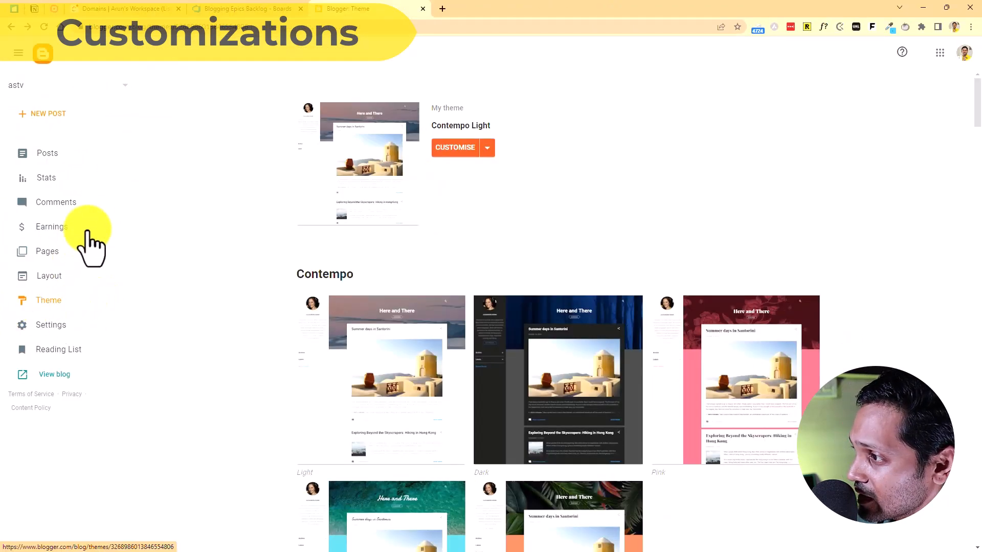
left_click(47, 152)
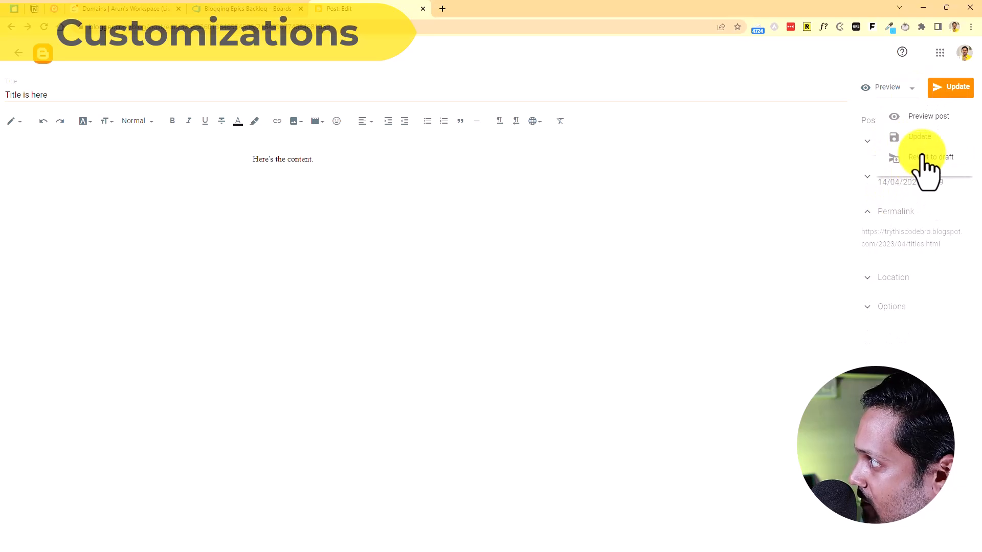
- Bring up WordPress's installed Themes page showing eleven40 Pro active
left_click(931, 156)
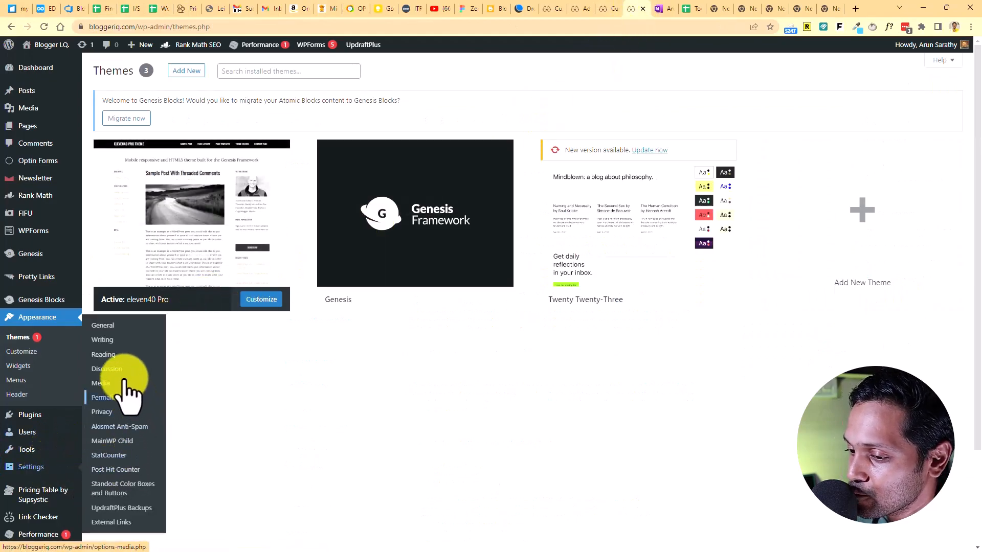
- Show WordPress permalink settings with Post name selected, then return to Blogger's basic settings
left_click(103, 398)
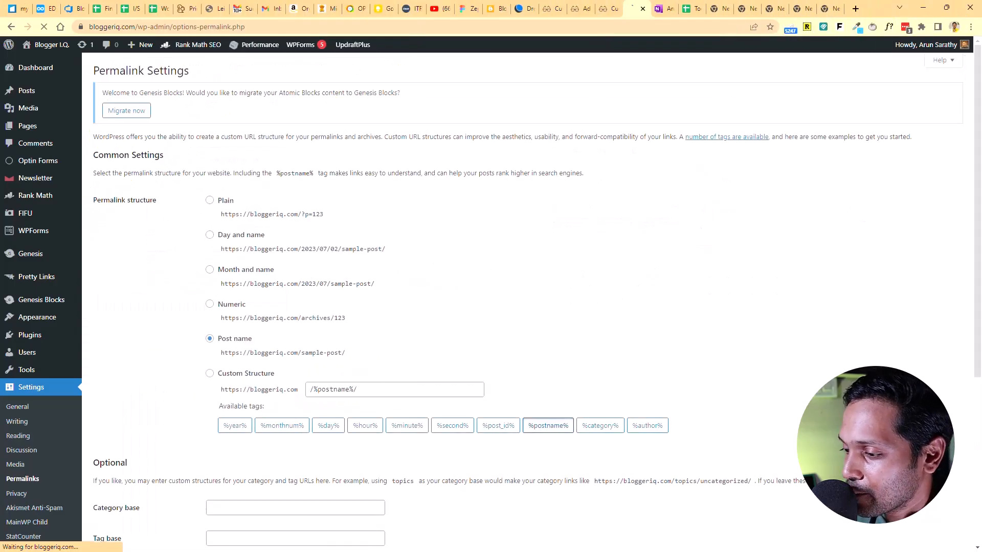
left_click(554, 9)
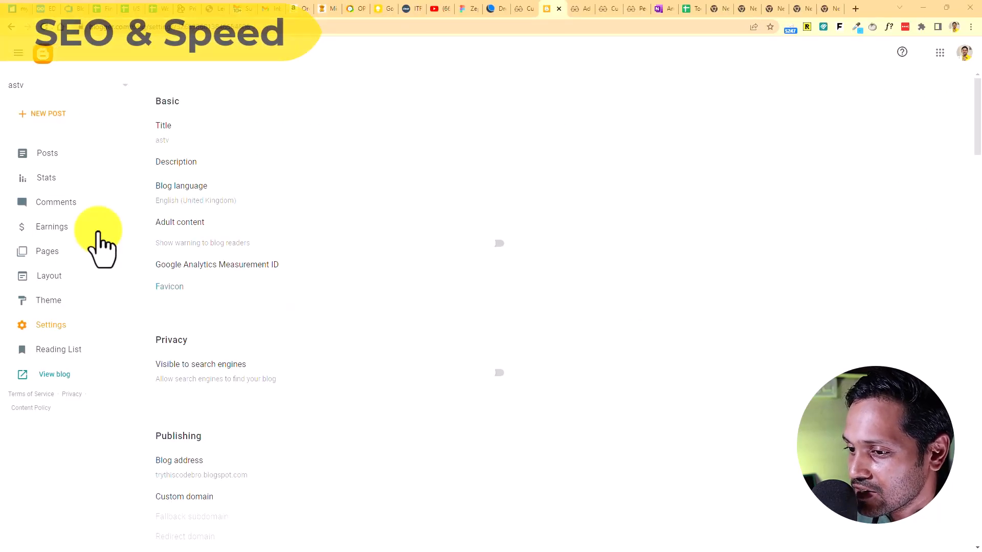
scroll("down", 3)
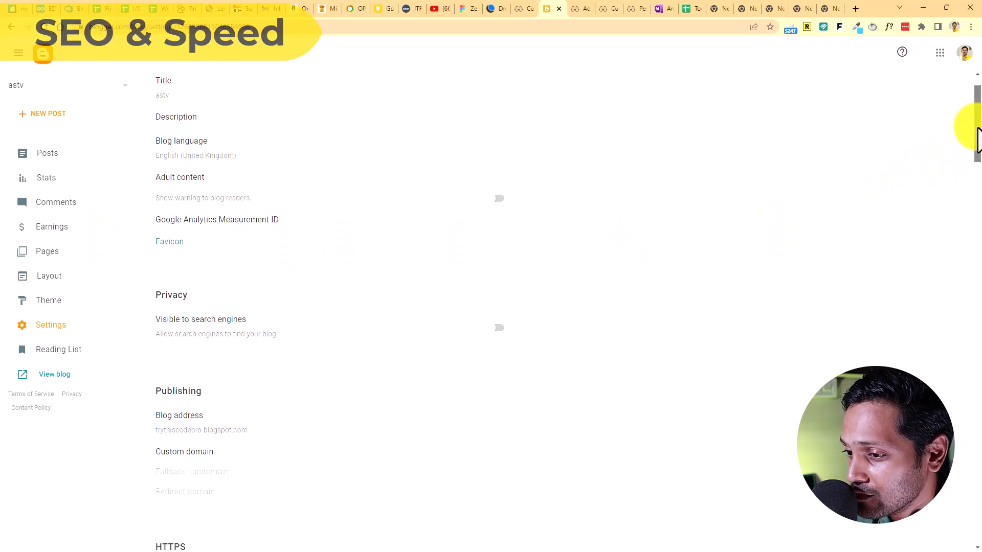
scroll("down", 3)
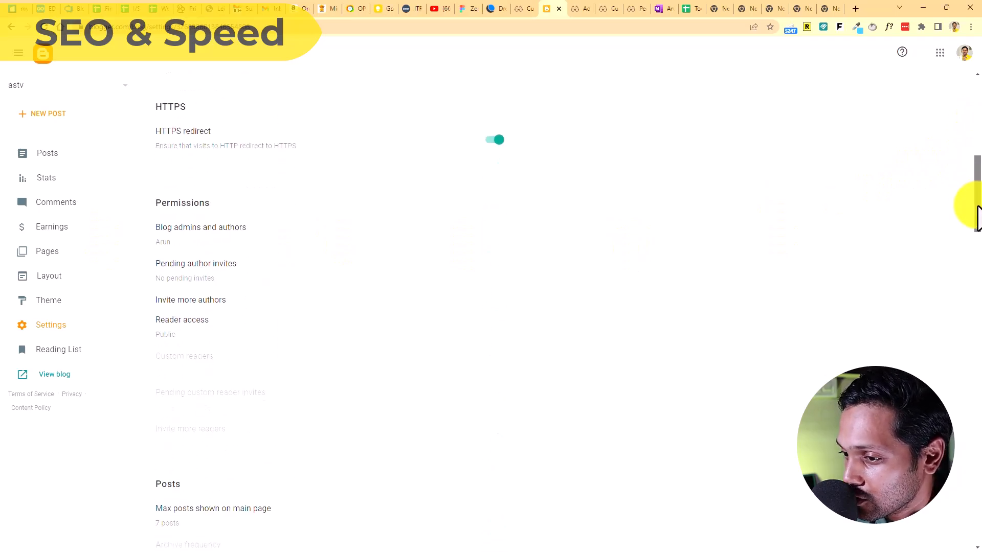
scroll("down", 3)
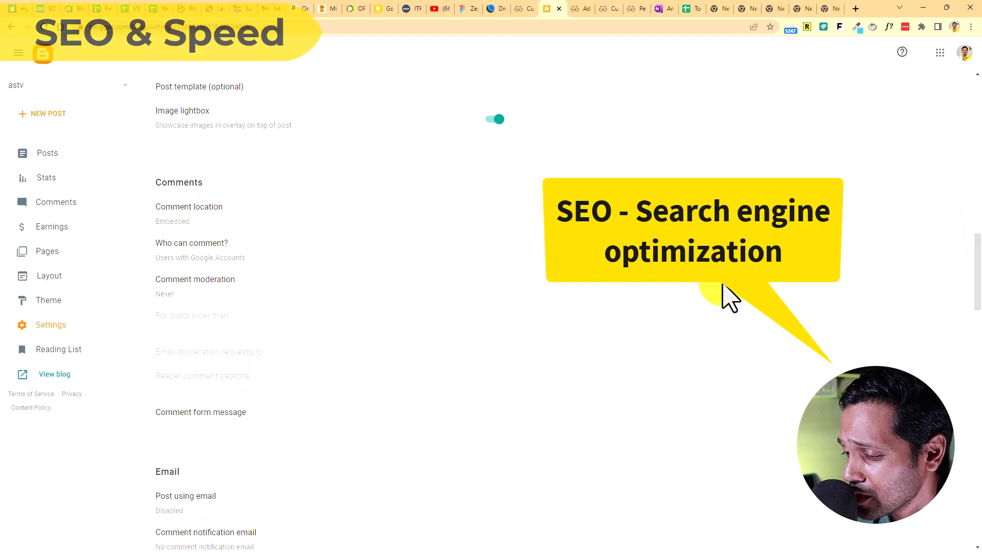
scroll("down", 3)
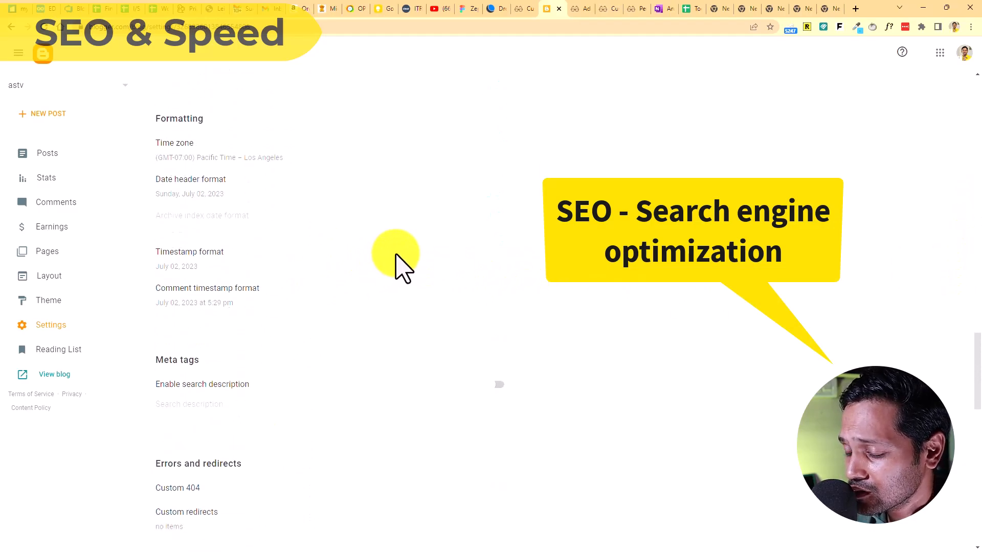
scroll("down", 3)
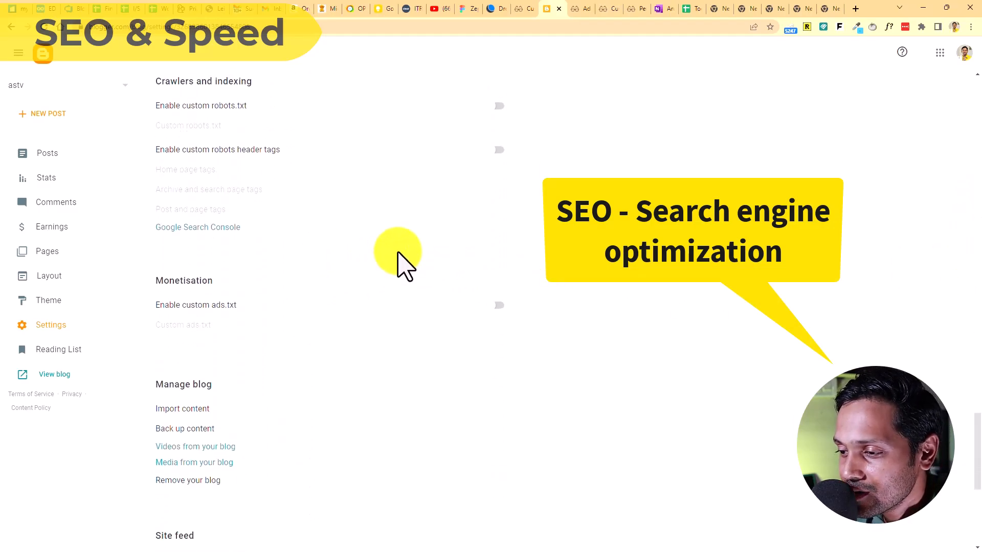
scroll("down", 3)
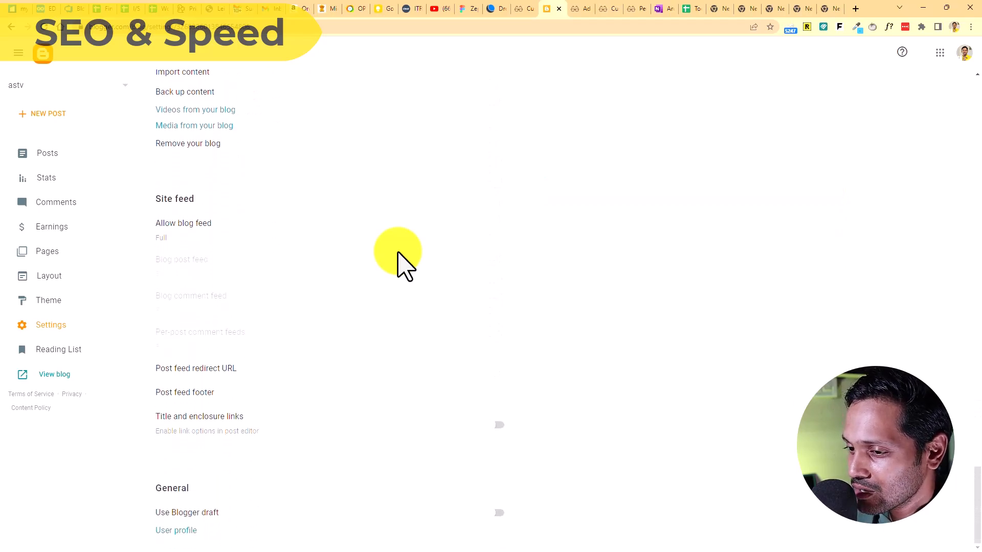
scroll("up", 3)
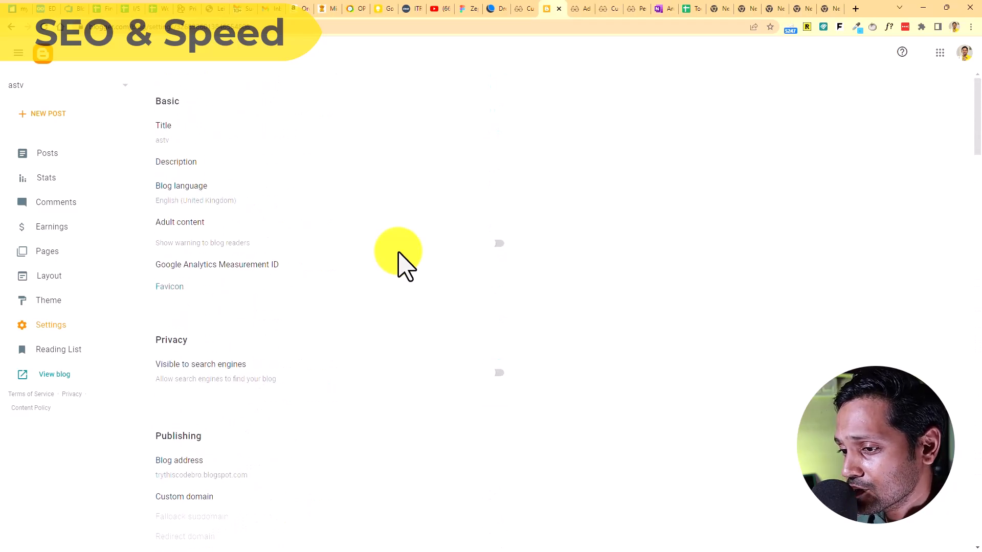
mouse_move(410, 236)
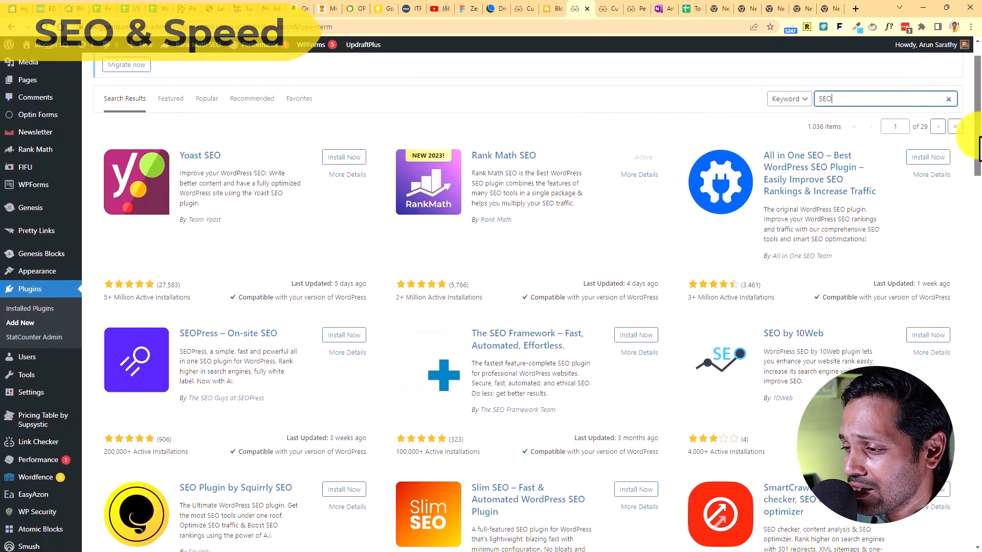
scroll("down", 3)
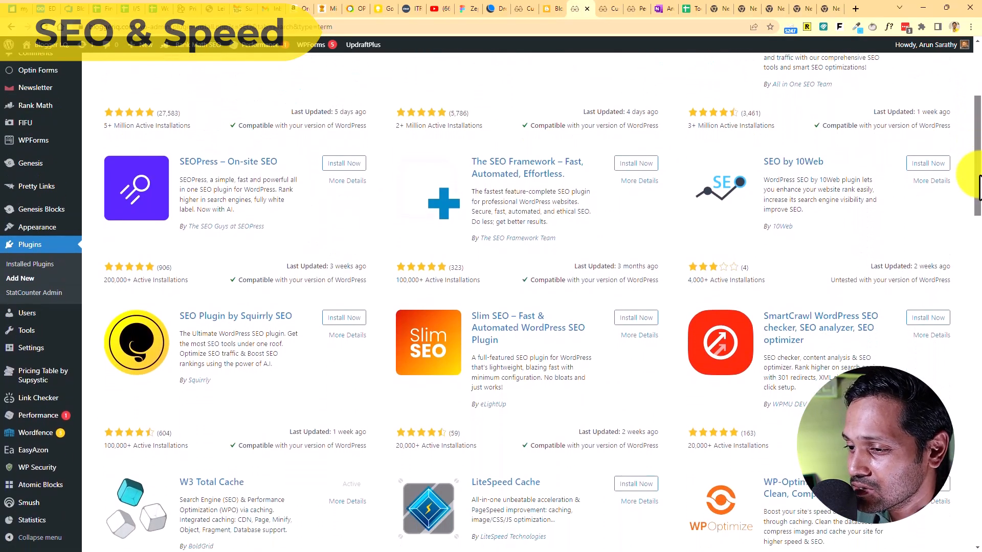
scroll("down", 3)
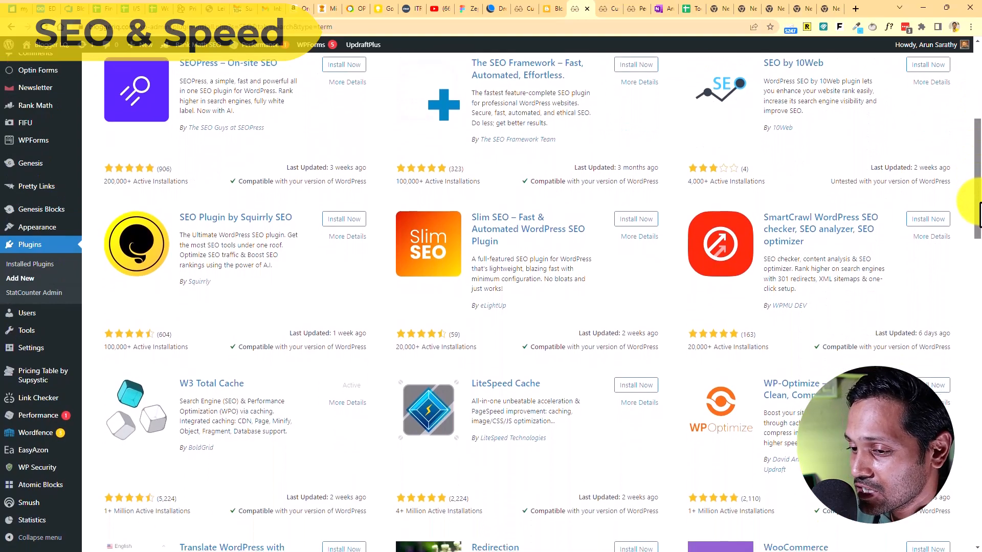
scroll("down", 3)
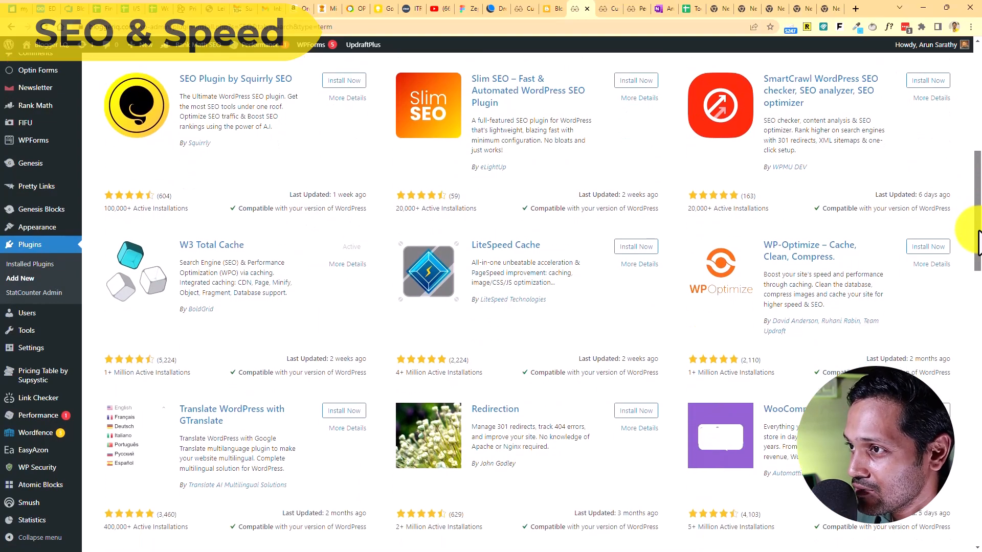
scroll("down", 3)
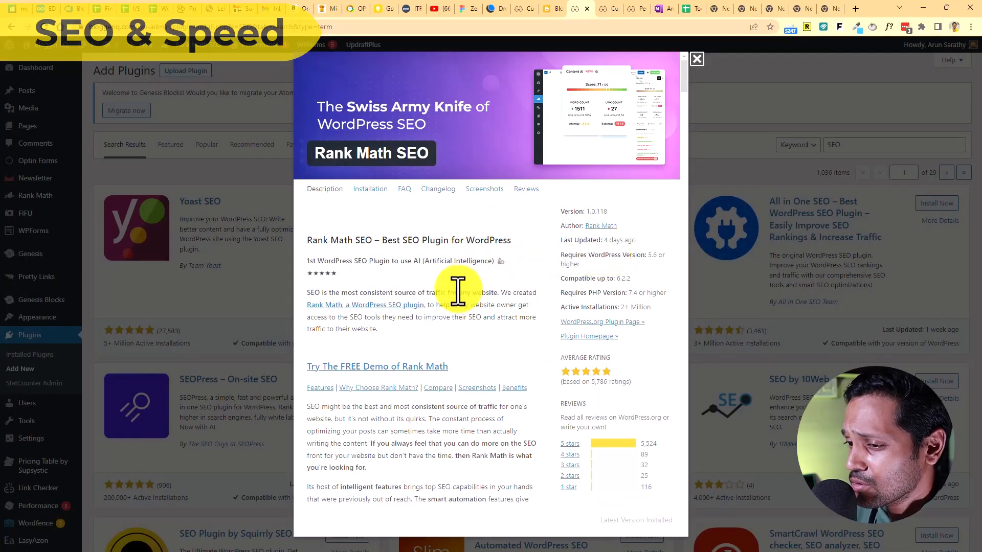
scroll("down", 3)
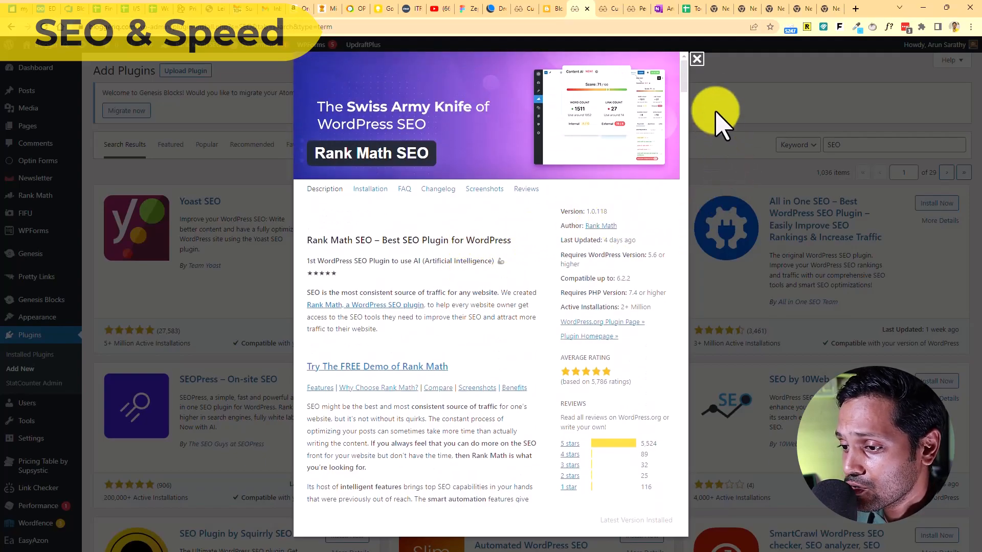
left_click(697, 59)
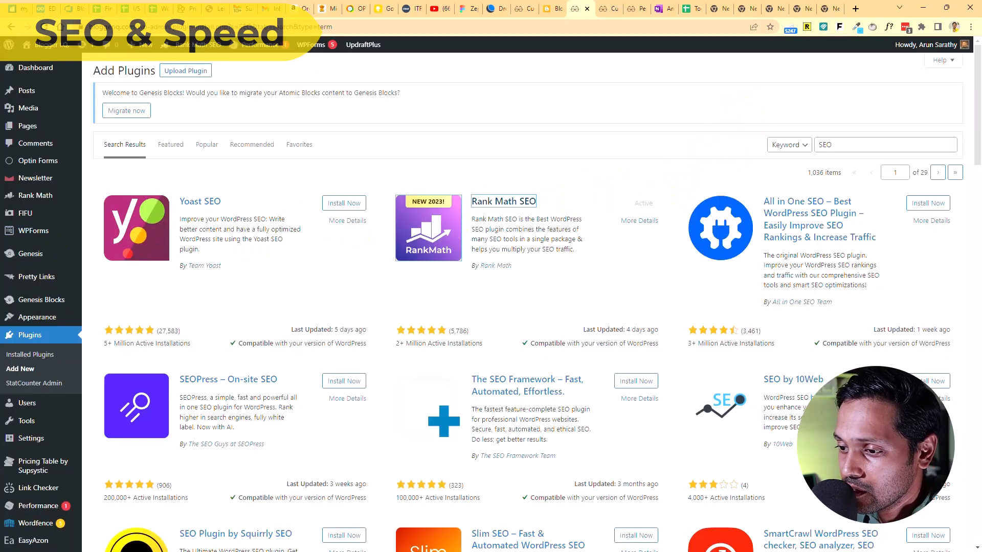
mouse_move(501, 325)
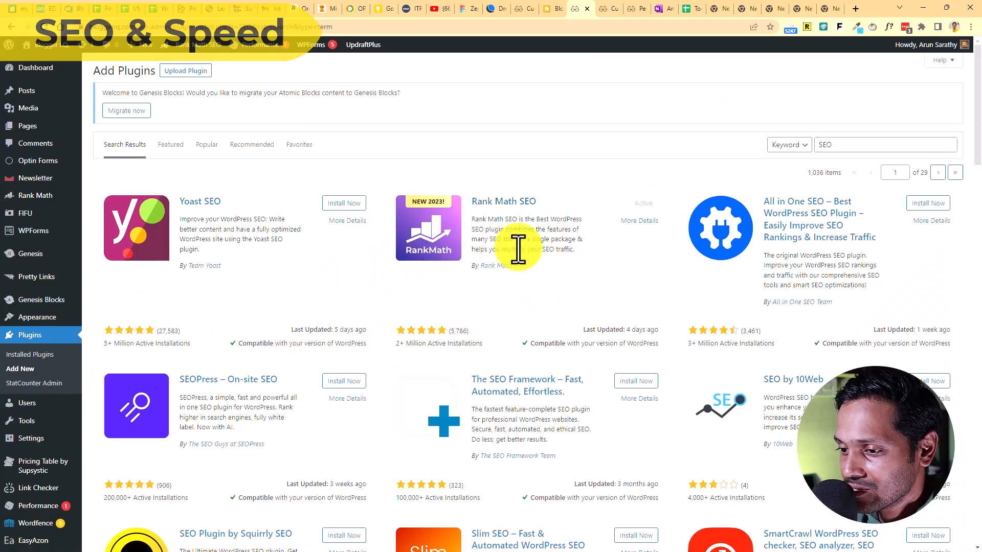
scroll("down", 3)
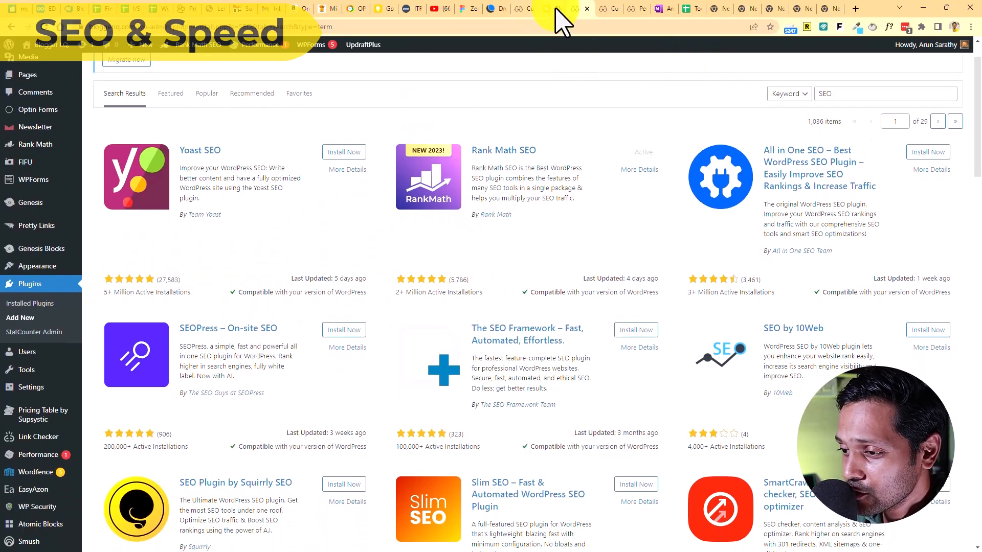
left_click(545, 8)
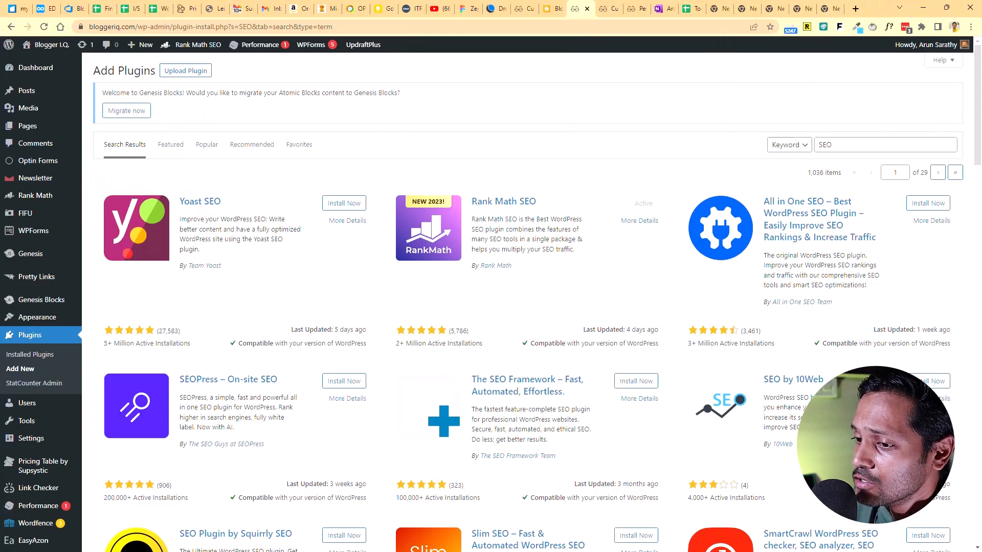
- Show ShareASale's affiliate login options and scroll impact.com's partnership site, then start a new tab
left_click(551, 8)
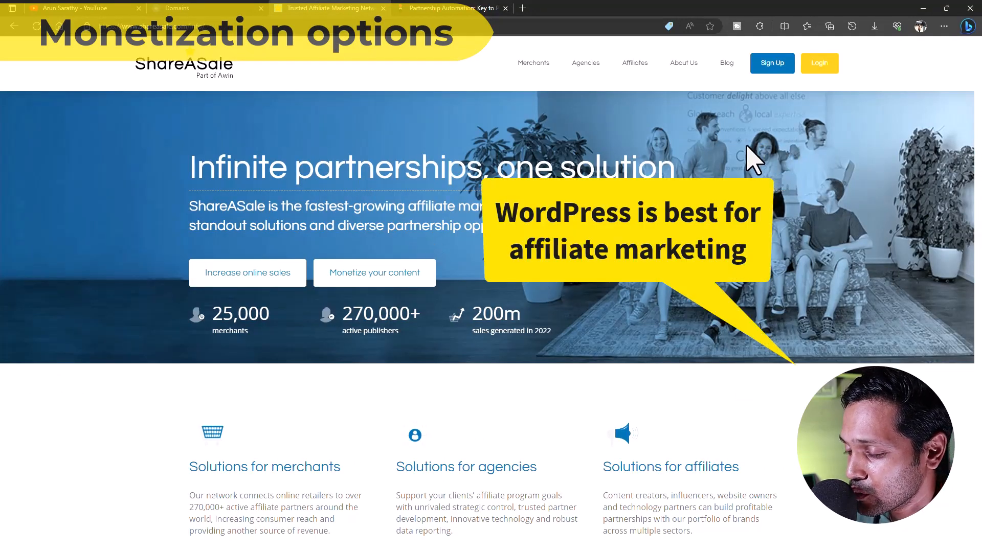
left_click(818, 62)
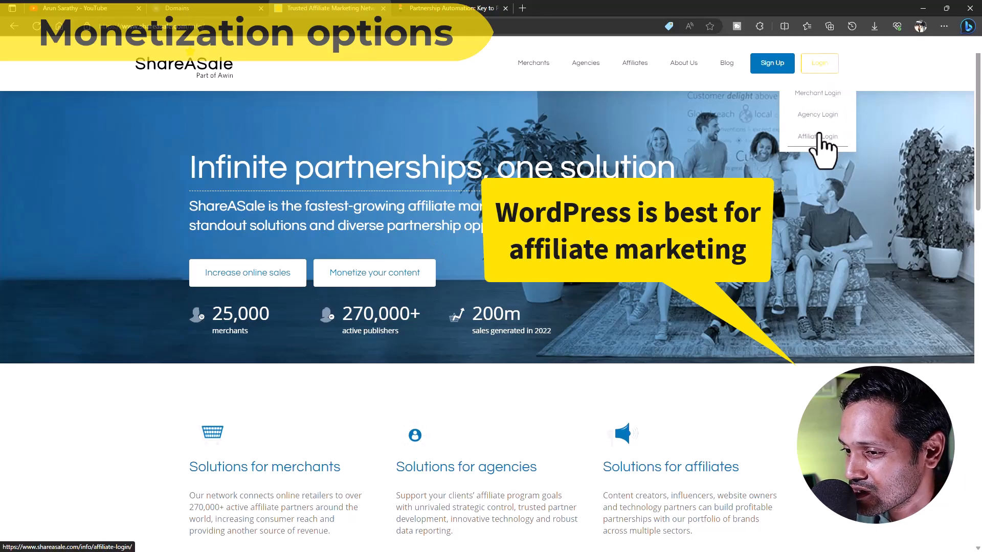
scroll("down", 3)
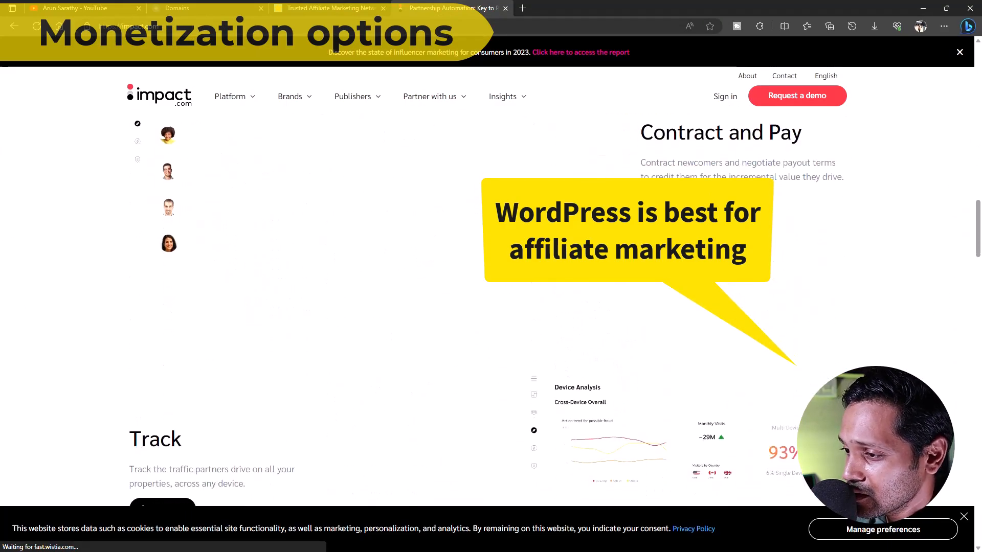
scroll("down", 3)
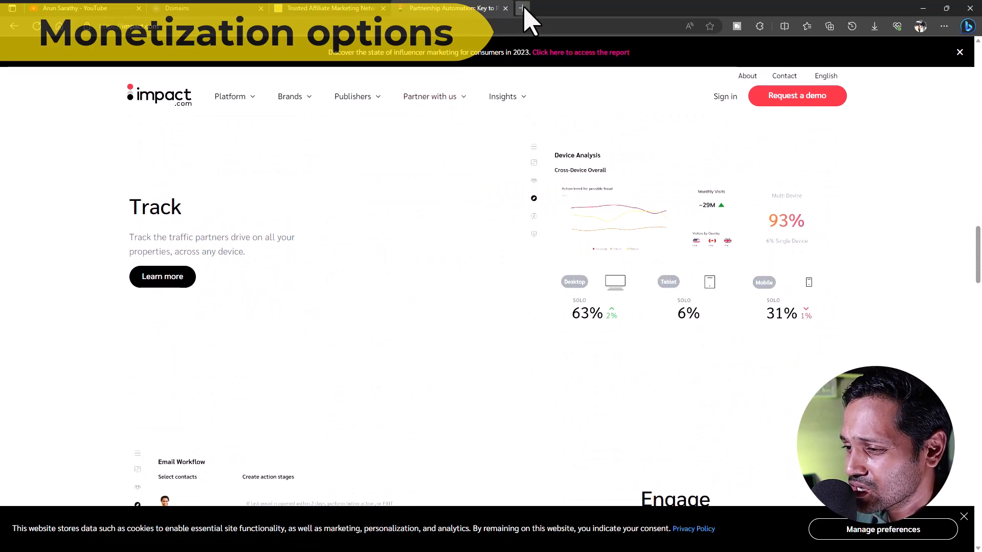
left_click(522, 8)
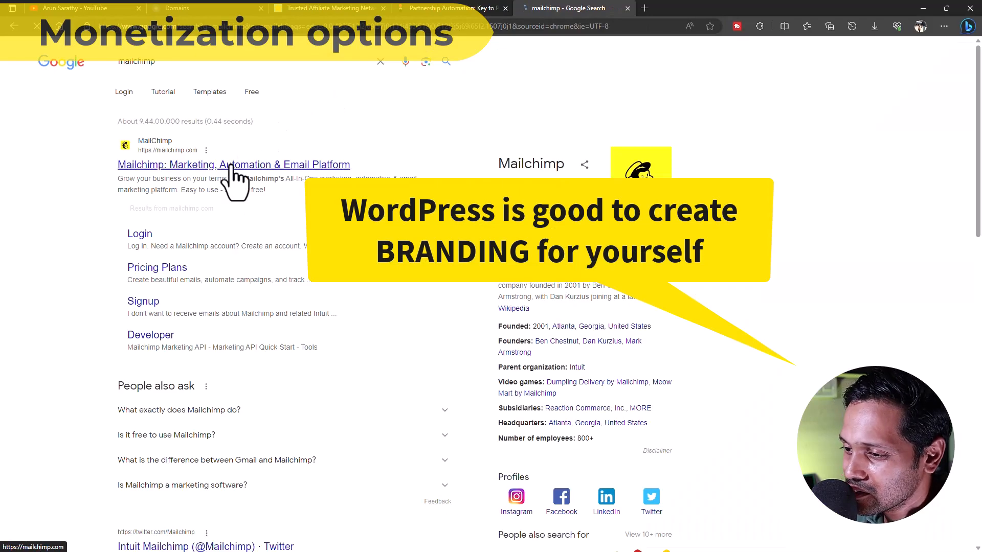
- Open the Mailchimp homepage from the Google results, then return to the Blogger Content Policy tab
left_click(233, 165)
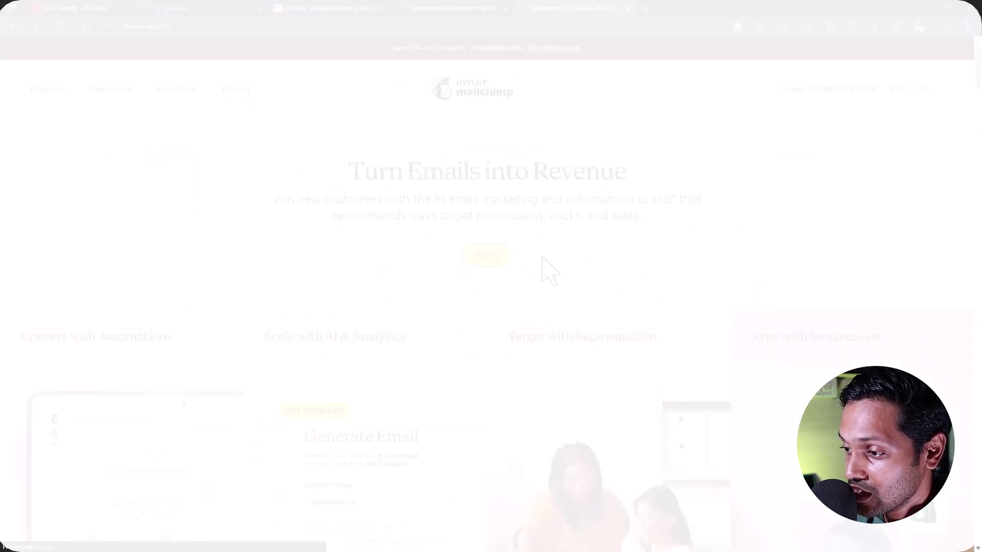
left_click(369, 8)
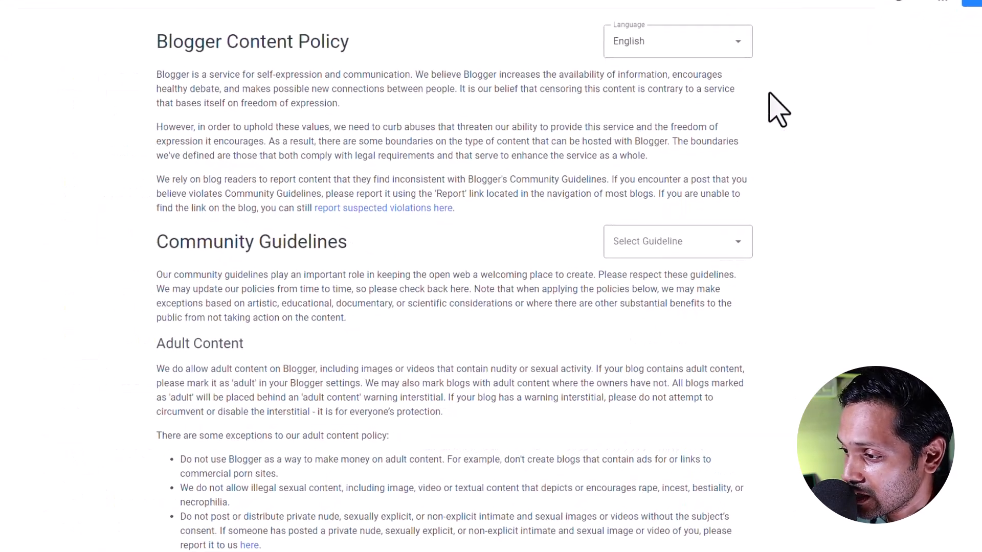
scroll("down", 3)
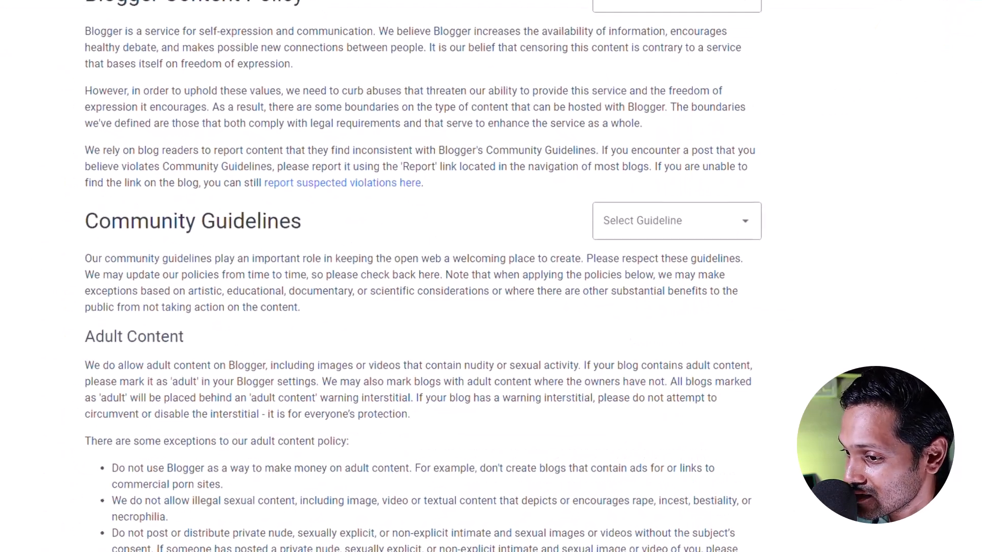
scroll("down", 3)
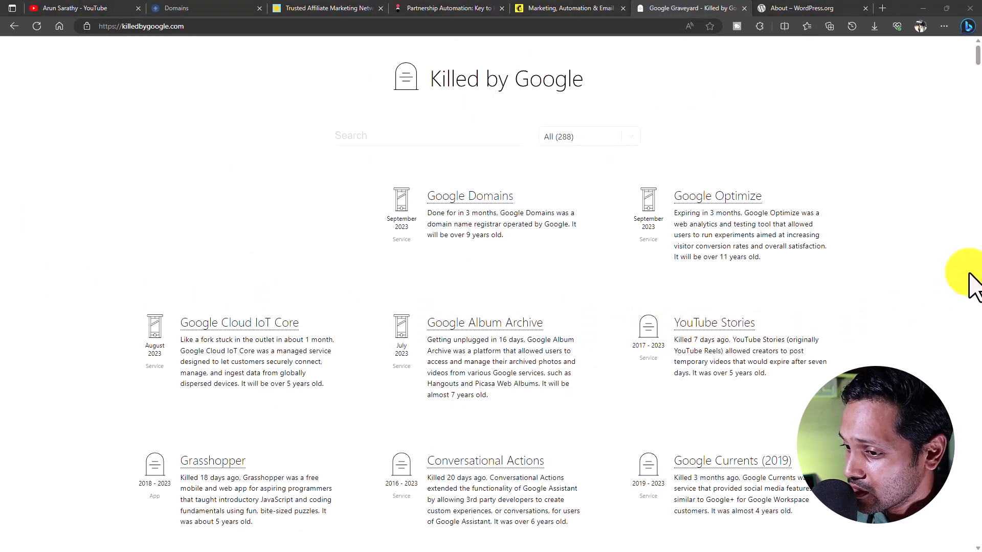
- Scroll through the Killed by Google list of retired services, then bring up WordPress.org's About page
scroll("down", 3)
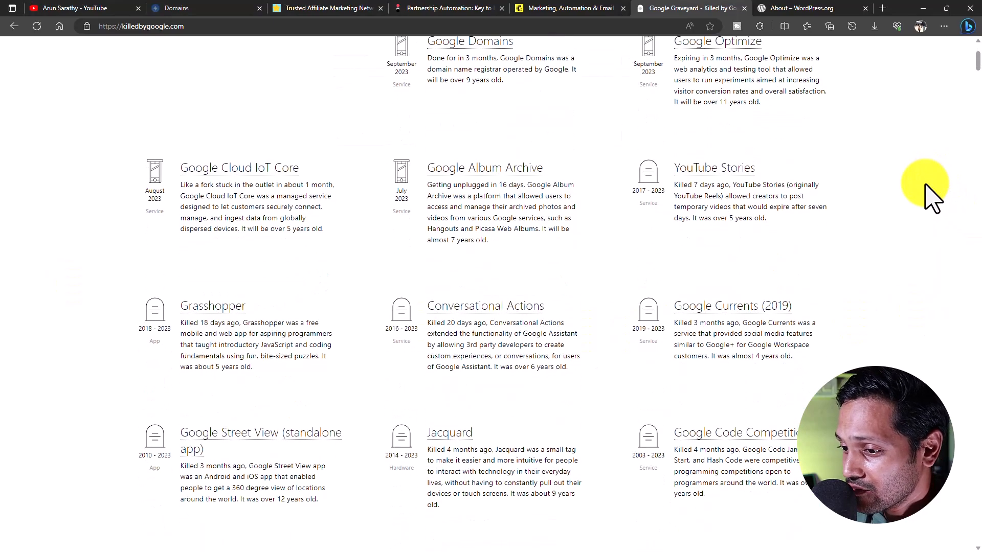
scroll("down", 3)
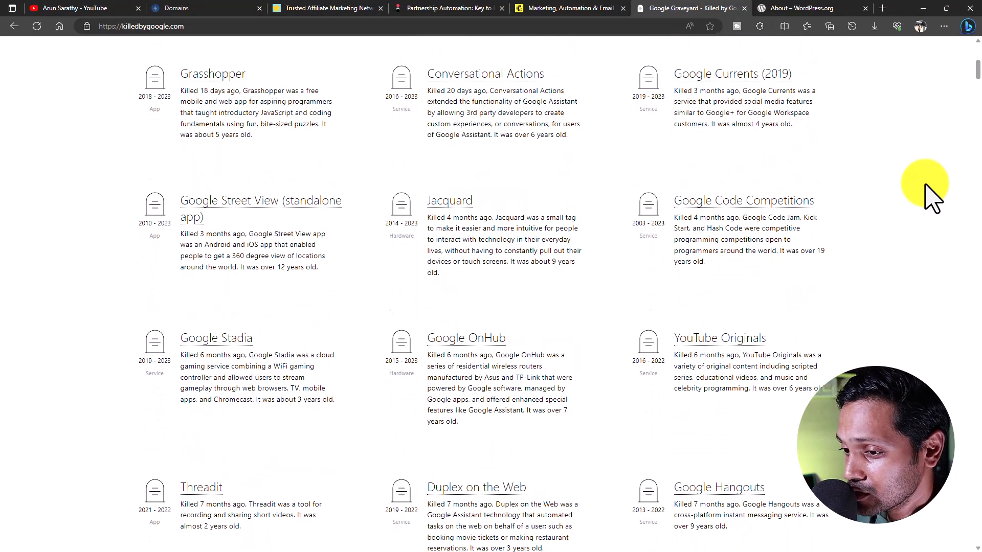
scroll("down", 3)
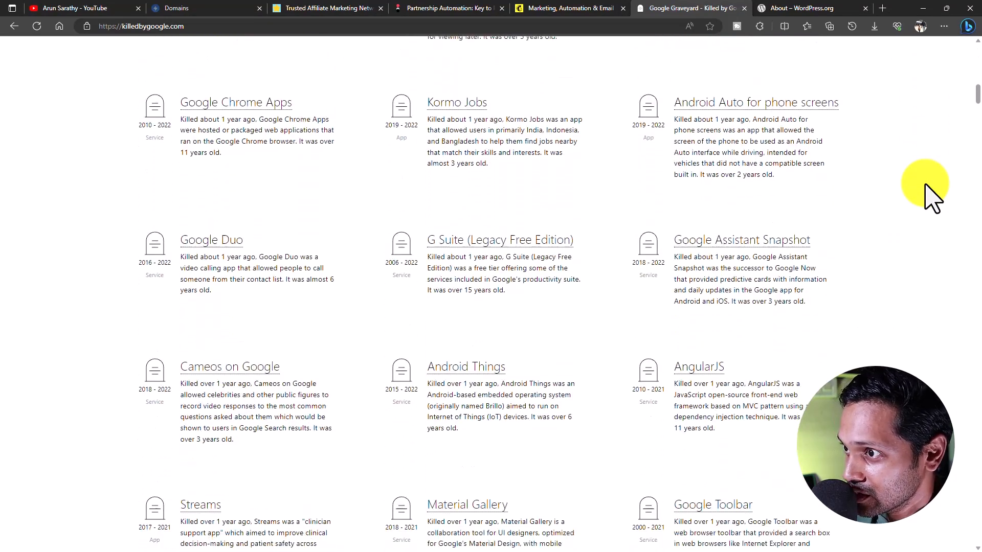
scroll("down", 3)
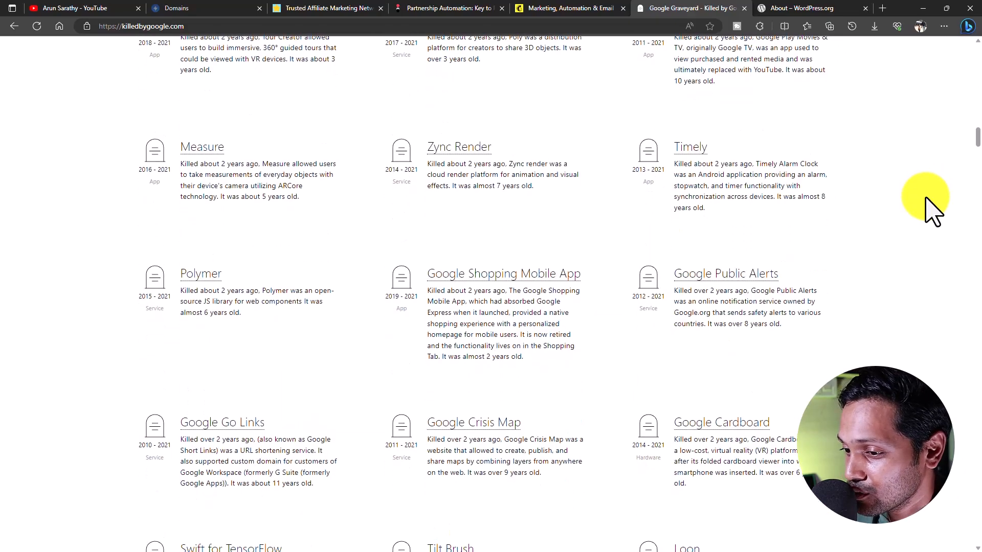
left_click(808, 9)
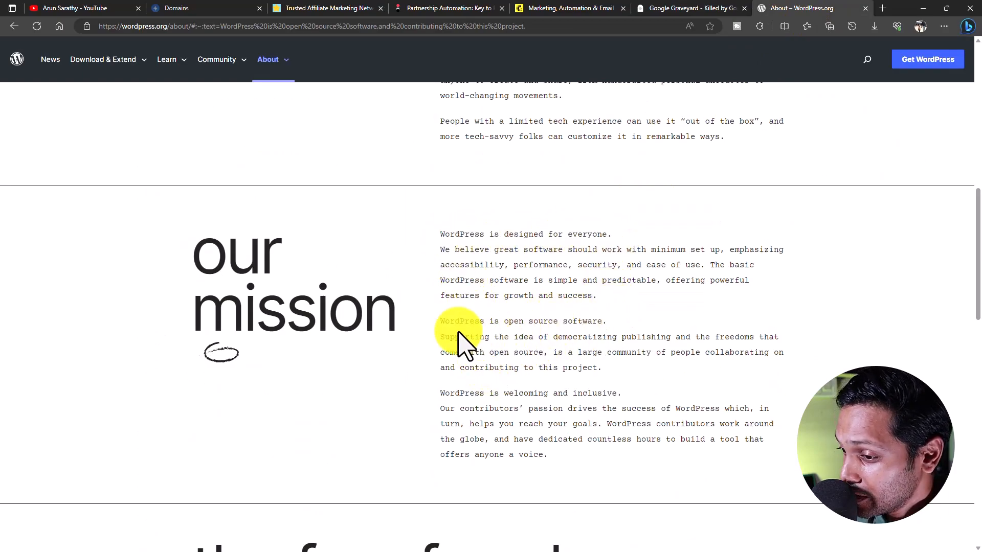
scroll("down", 3)
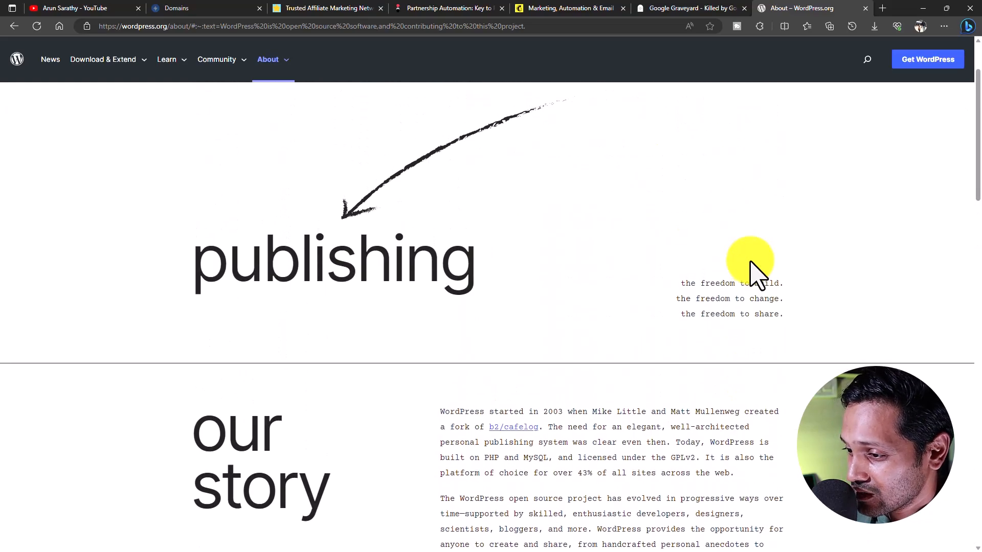
scroll("up", 3)
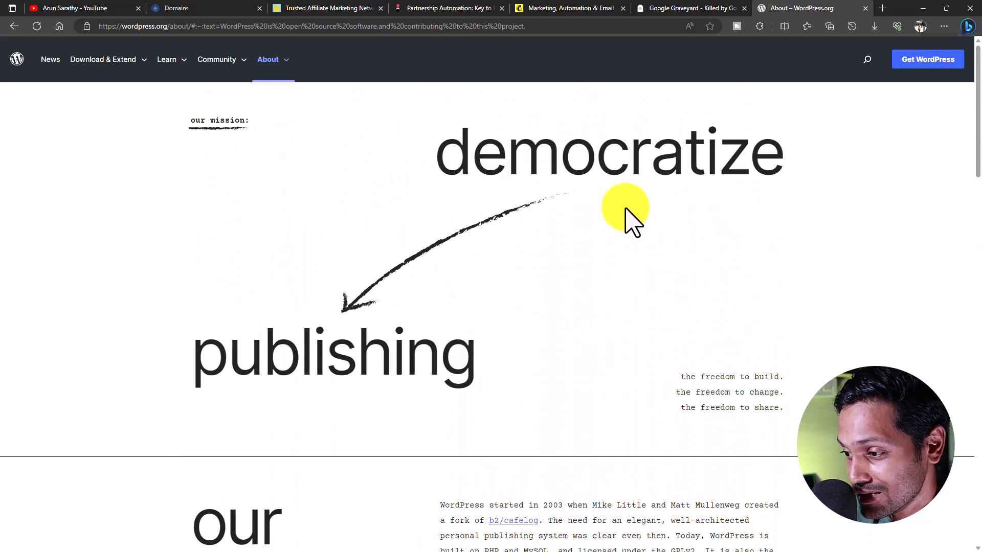
scroll("down", 3)
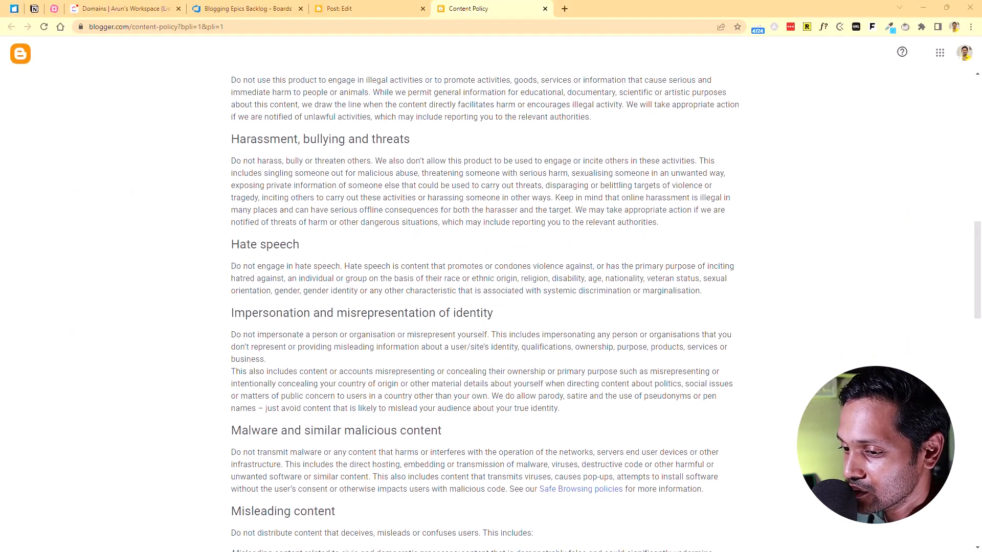
- Return from the content policy page to the editor for the post 'Title is here'
left_click(351, 9)
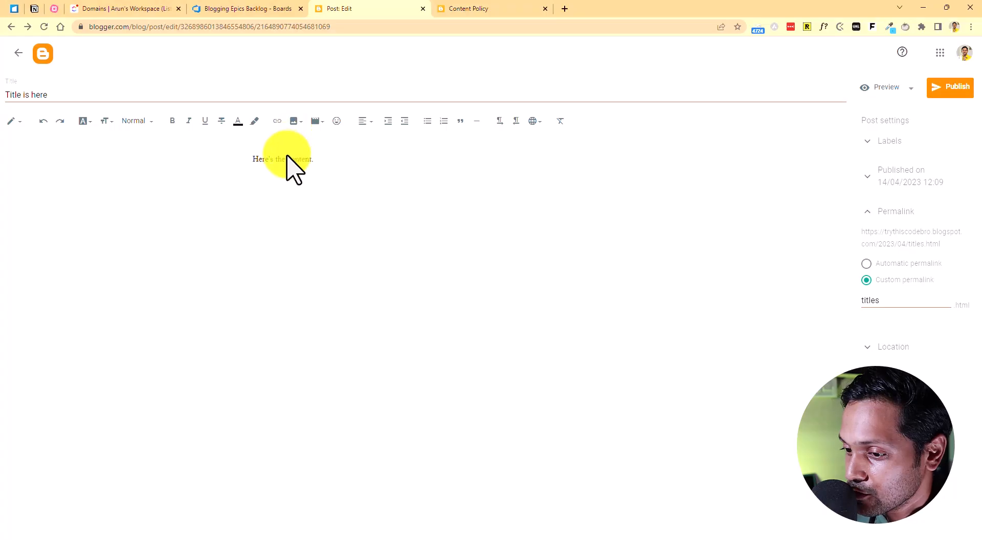